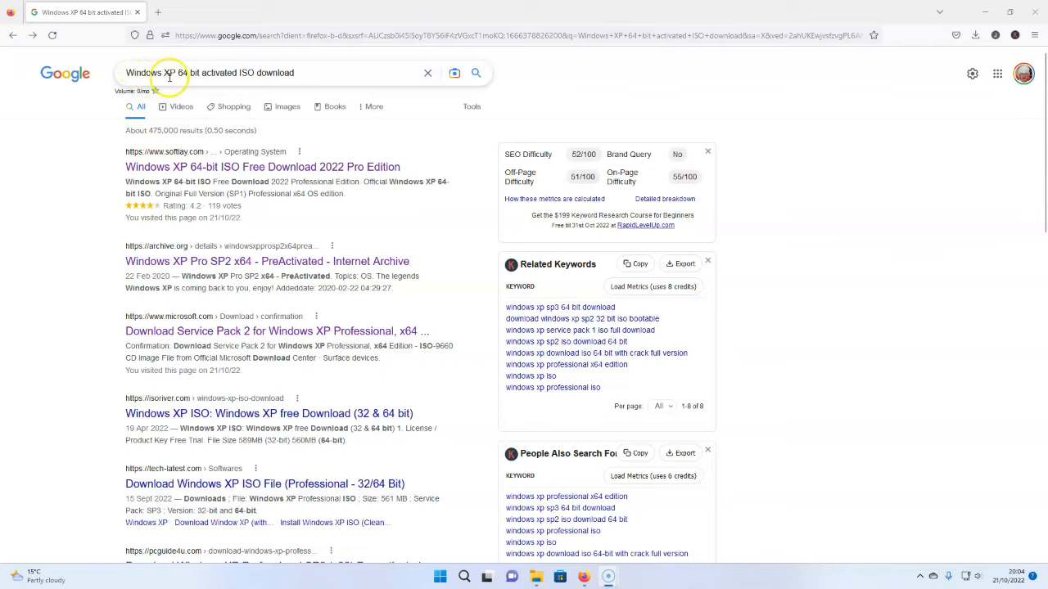
mouse_move(170, 73)
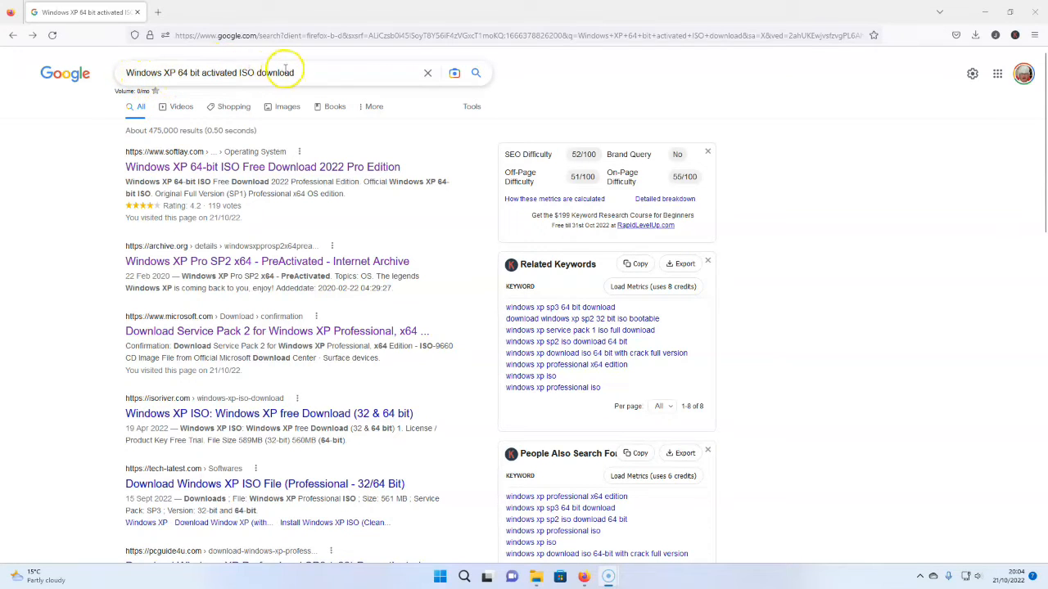
mouse_move(244, 73)
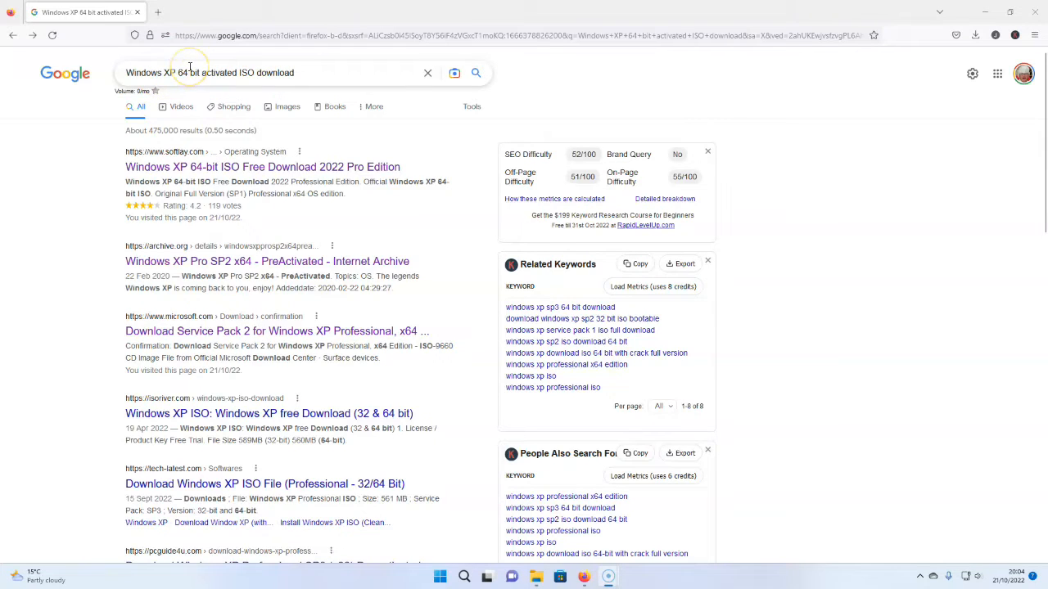
mouse_move(201, 80)
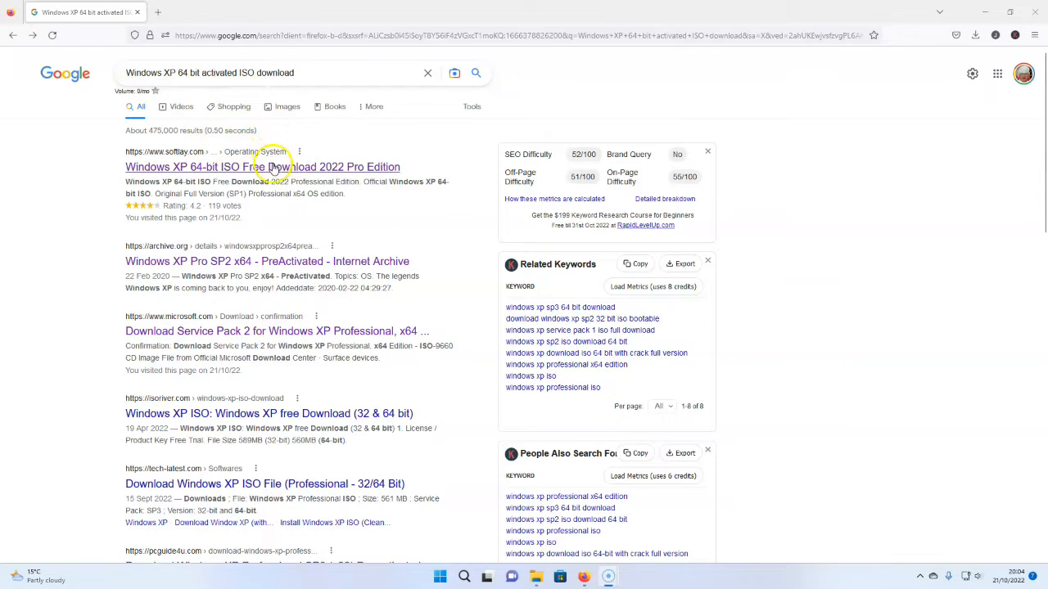
Step: Open a blank new tab beside the Windows XP 64-bit ISO search results
left_click(163, 11)
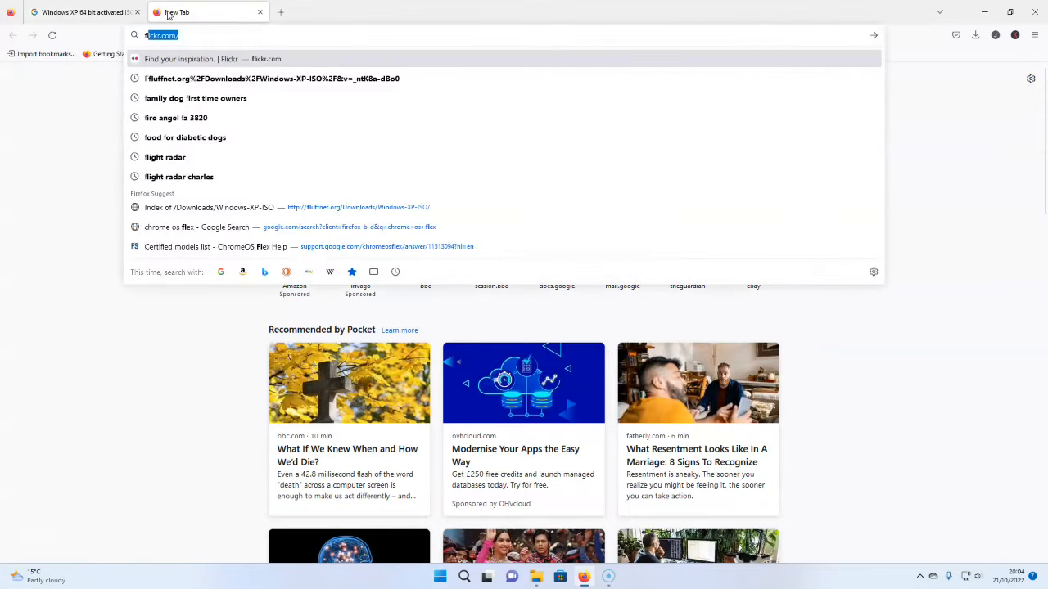
Step: Enter the fluffnet.org/Downloads/Windows-XP-ISO/ address in the new tab
type("flu")
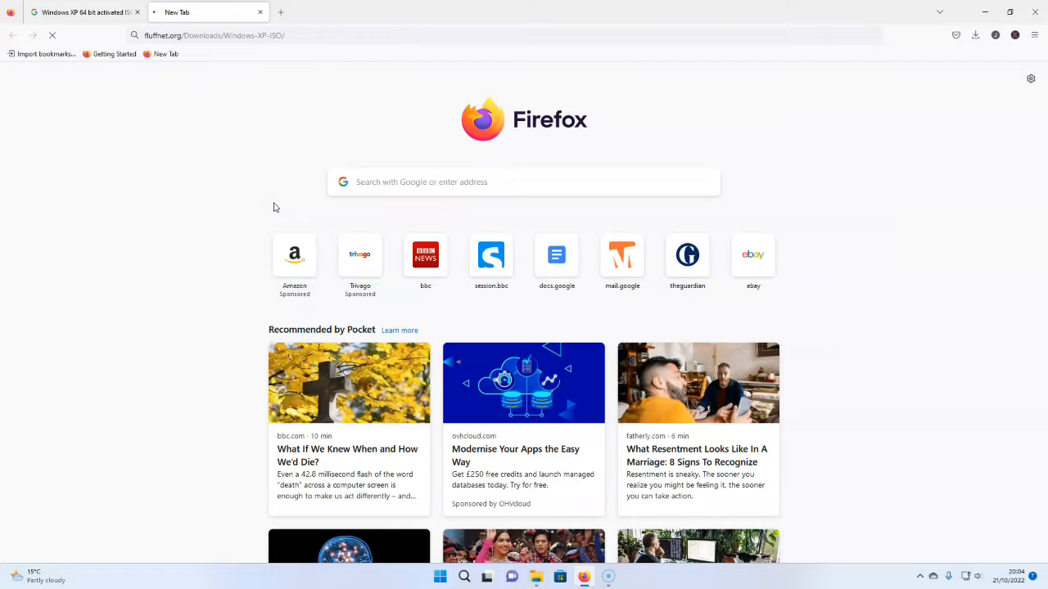
mouse_move(283, 70)
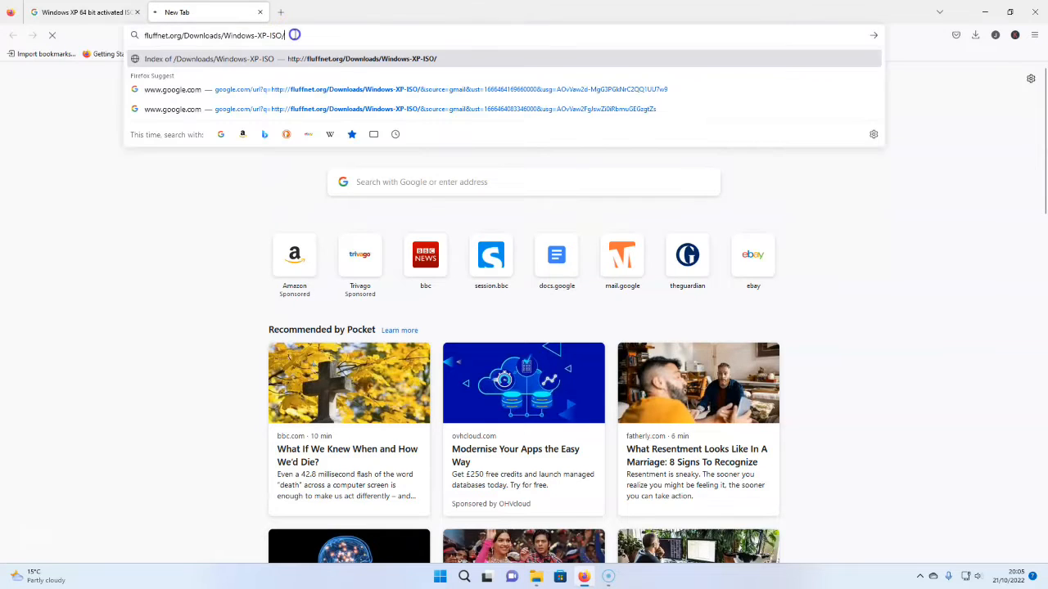
triple_click(209, 35)
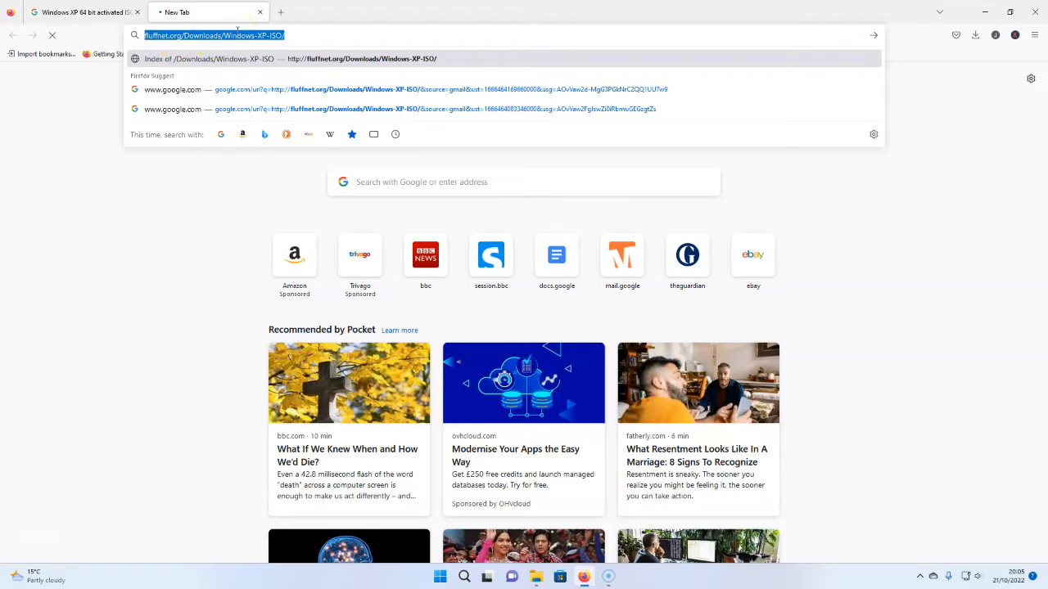
mouse_move(195, 72)
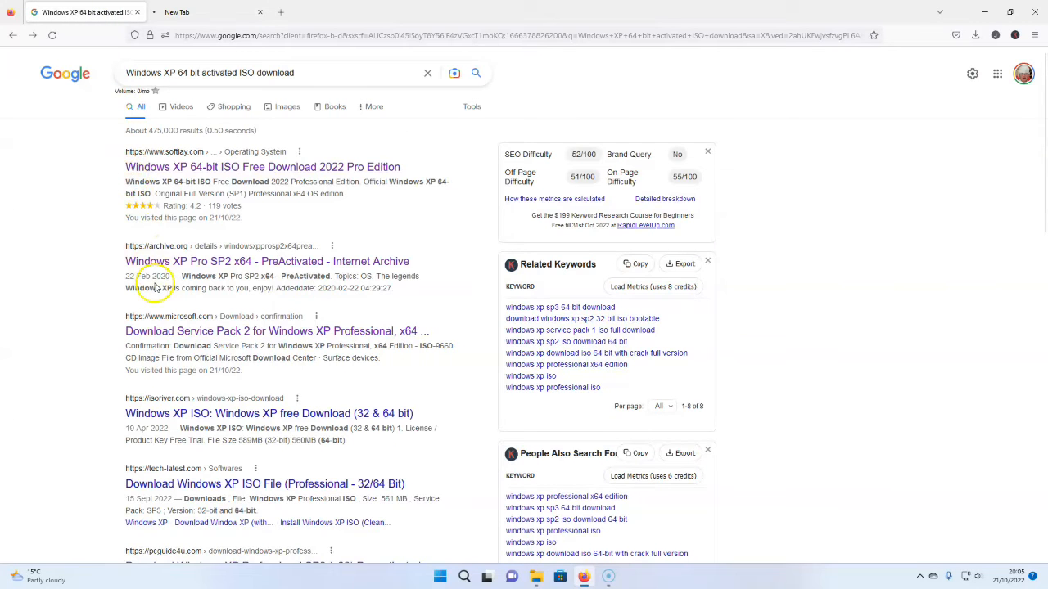
Step: Try the pcguide4u result, then open archive.org's 'Windows XP Pro SP2 x64 - PreActivated' page
scroll("down", 3)
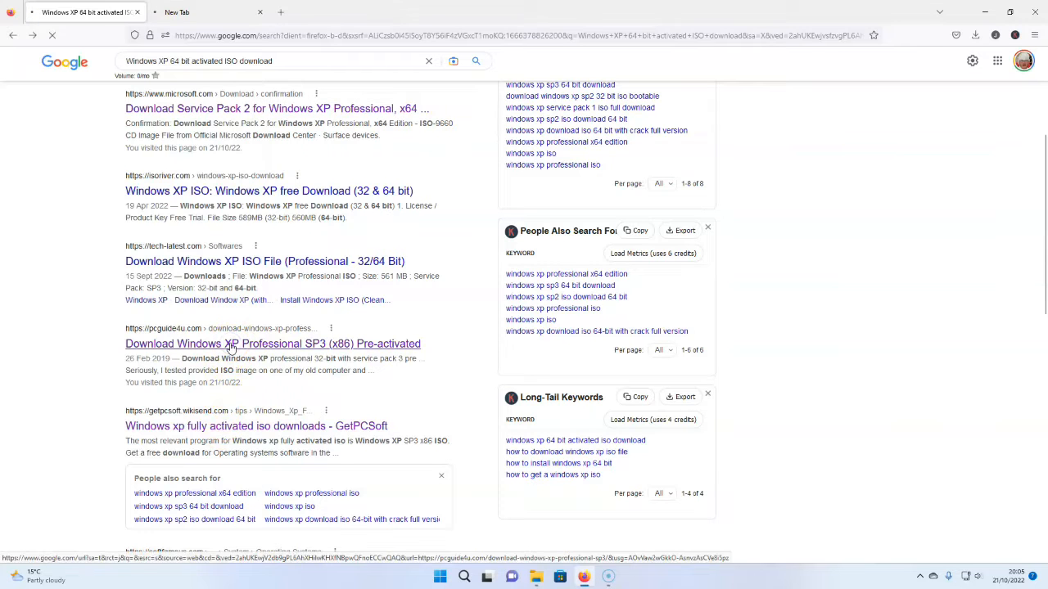
left_click(272, 344)
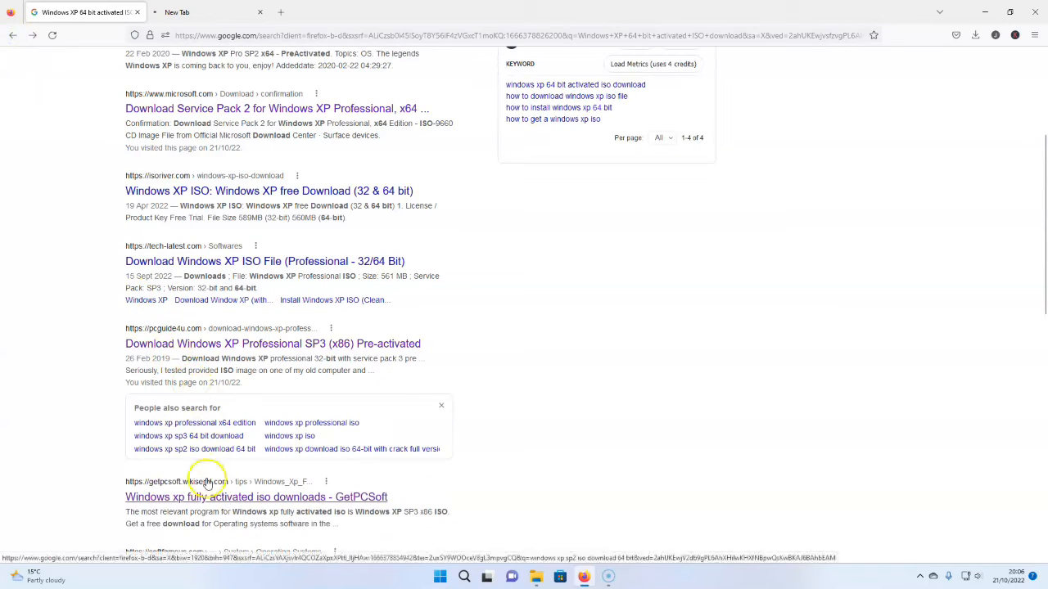
left_click(256, 497)
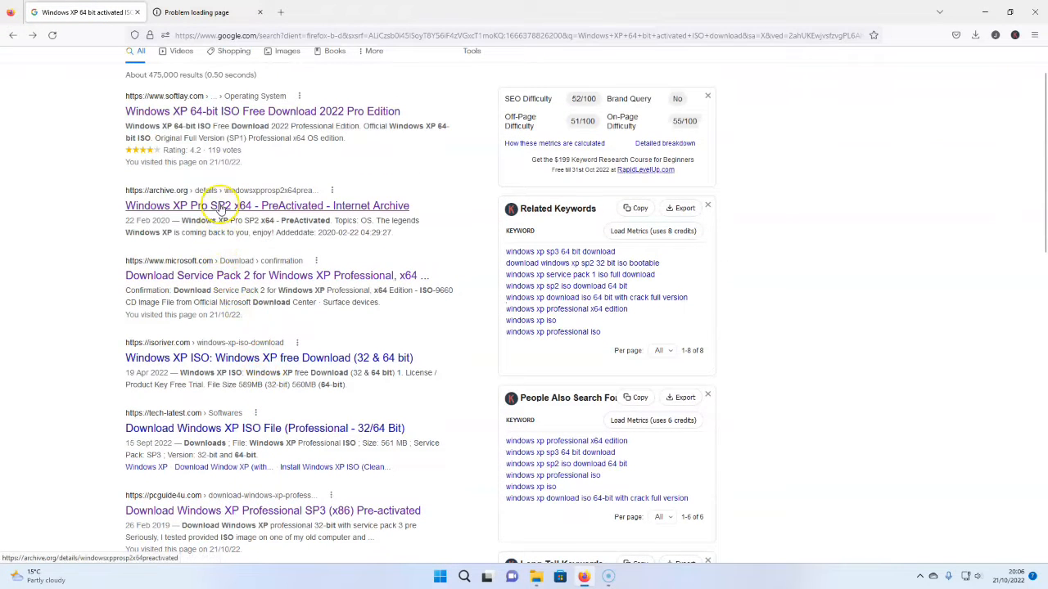
scroll("down", 3)
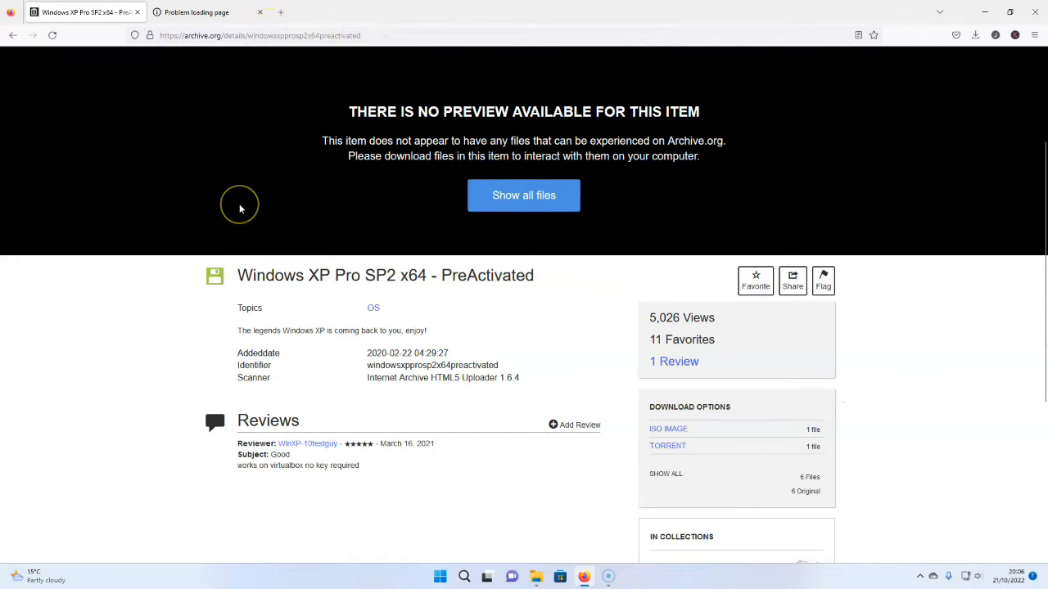
mouse_move(429, 317)
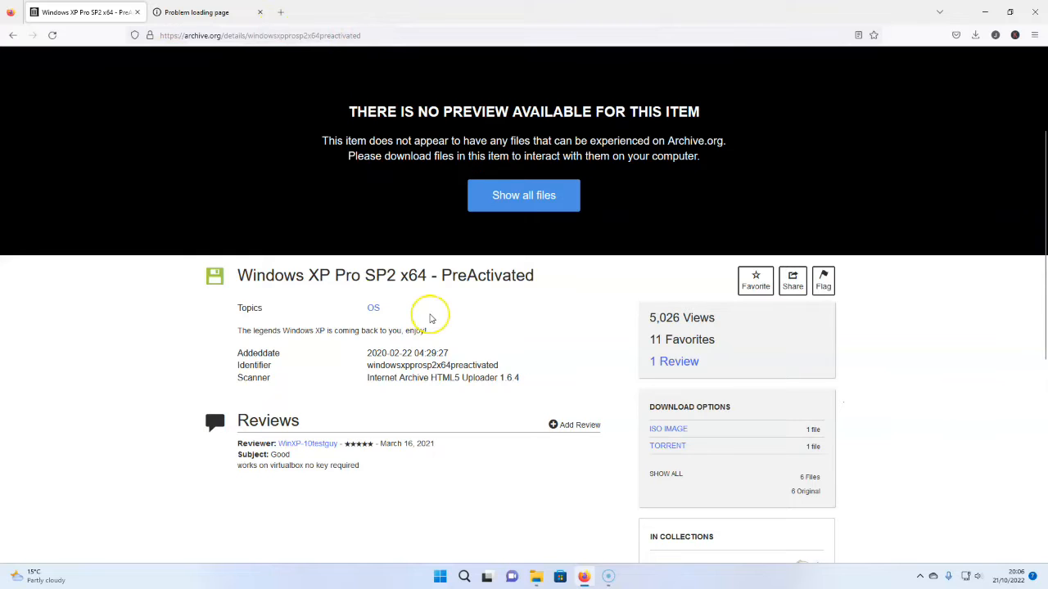
mouse_move(508, 247)
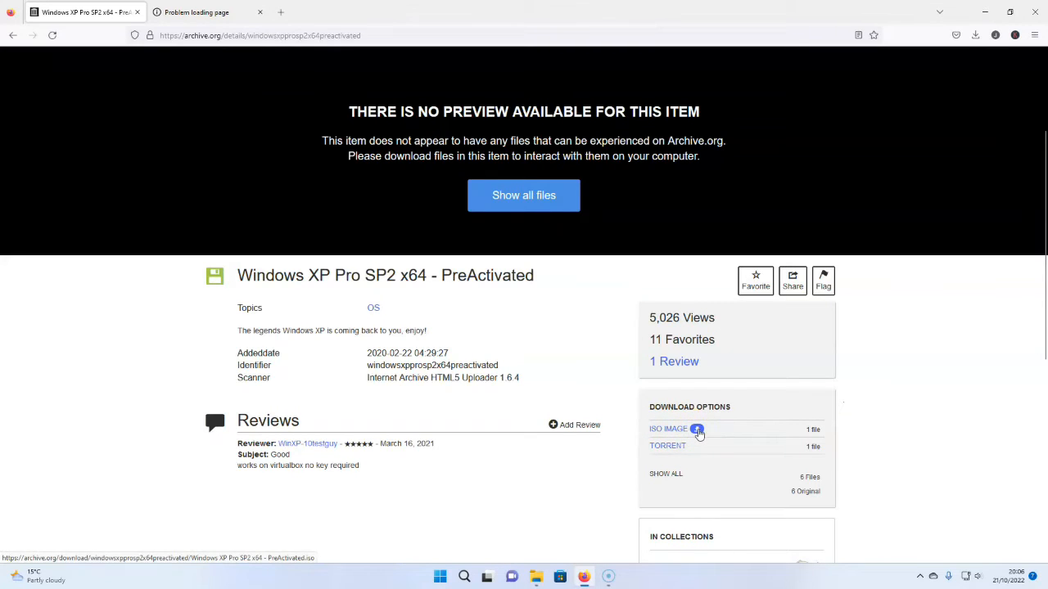
Step: Download the ISO IMAGE file listed under the item's Download Options
left_click(697, 429)
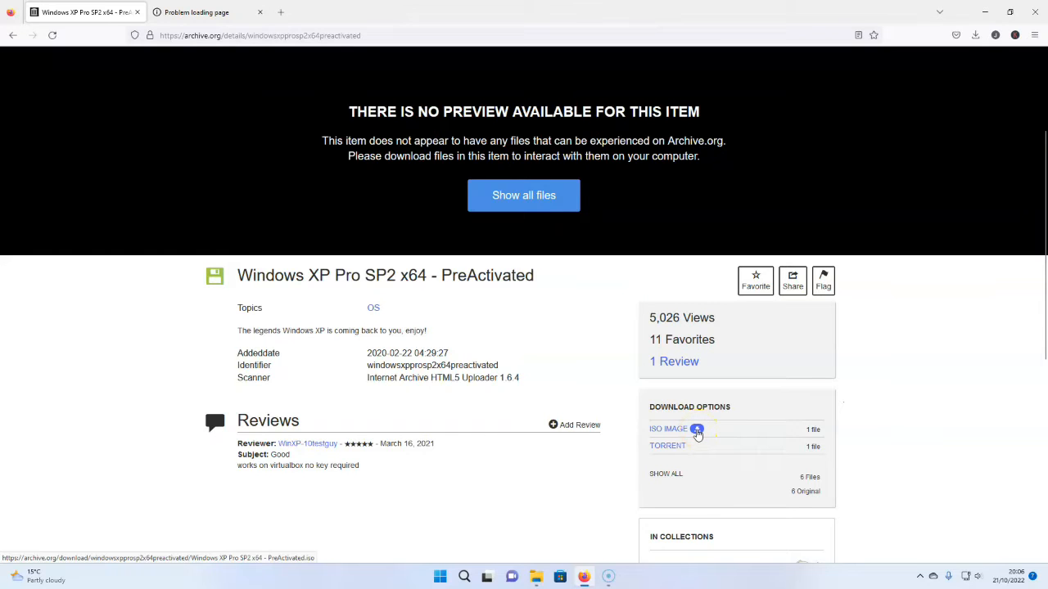
left_click(668, 429)
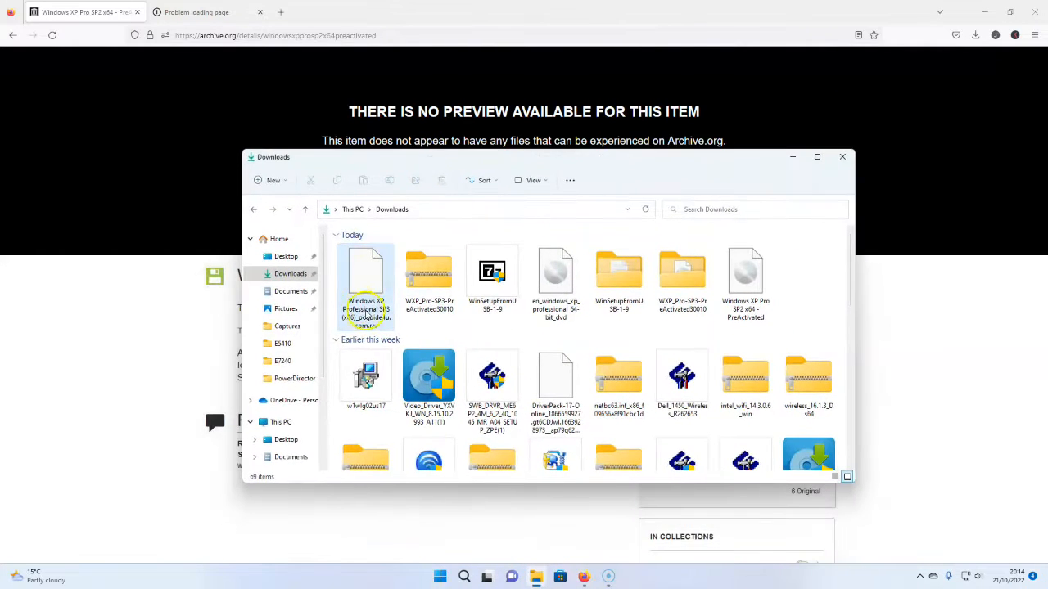
mouse_move(366, 278)
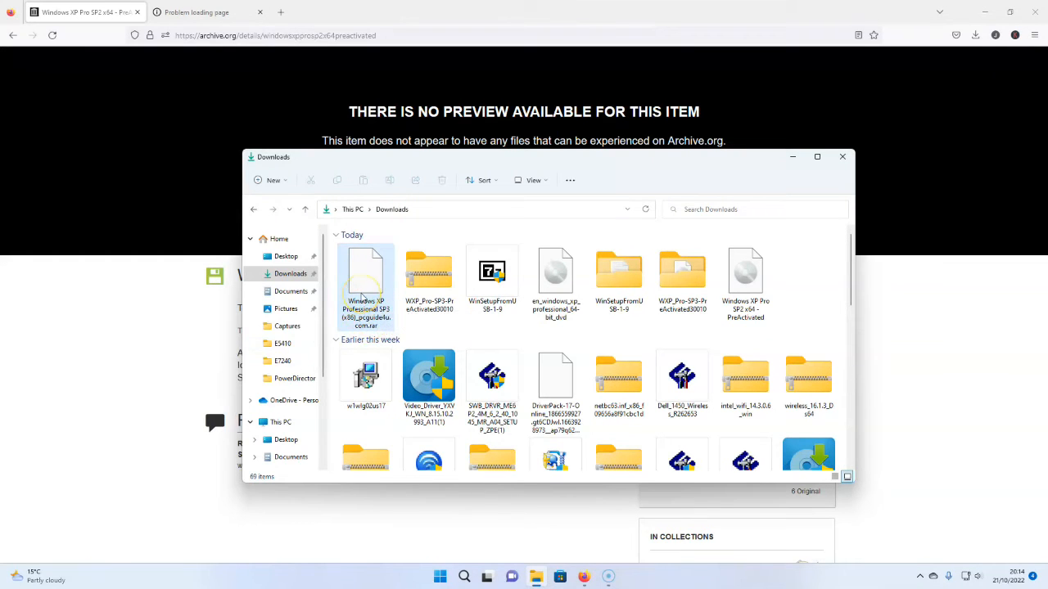
mouse_move(366, 283)
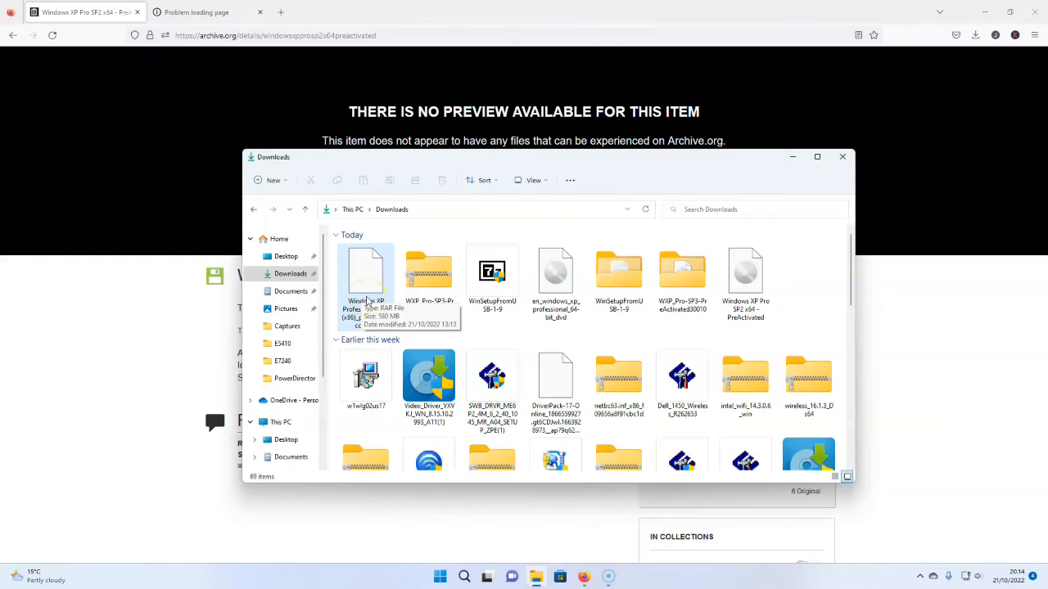
Step: Inspect the downloaded file's details in Downloads, then close File Explorer
left_click(374, 276)
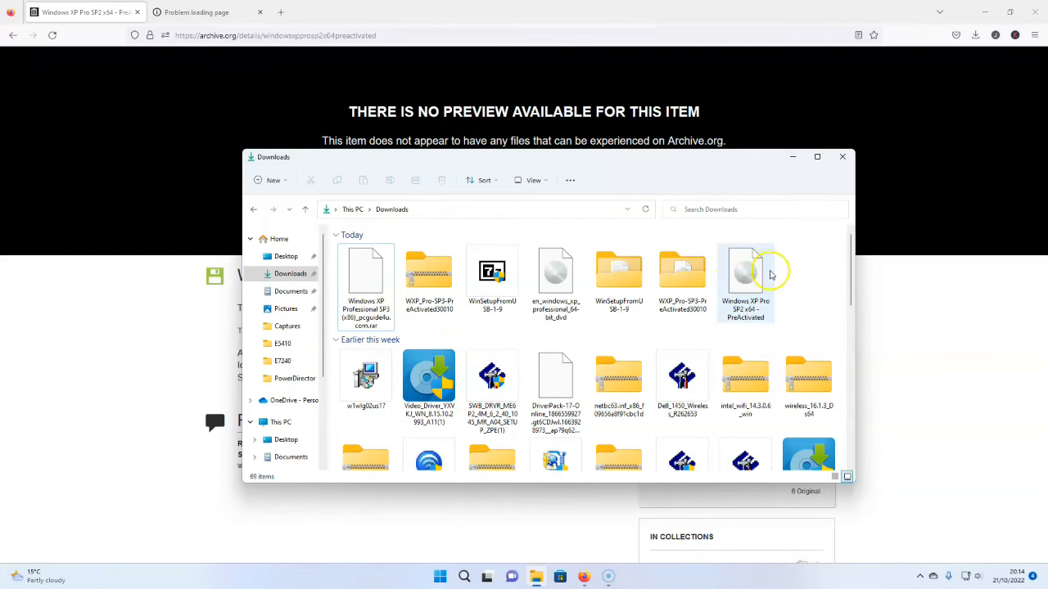
mouse_move(736, 279)
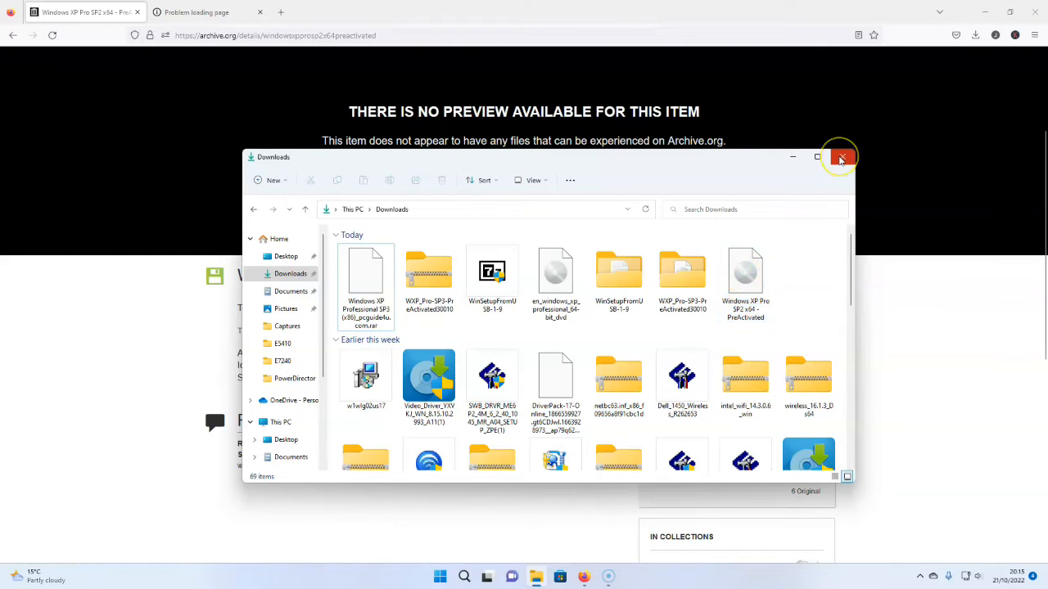
left_click(840, 157)
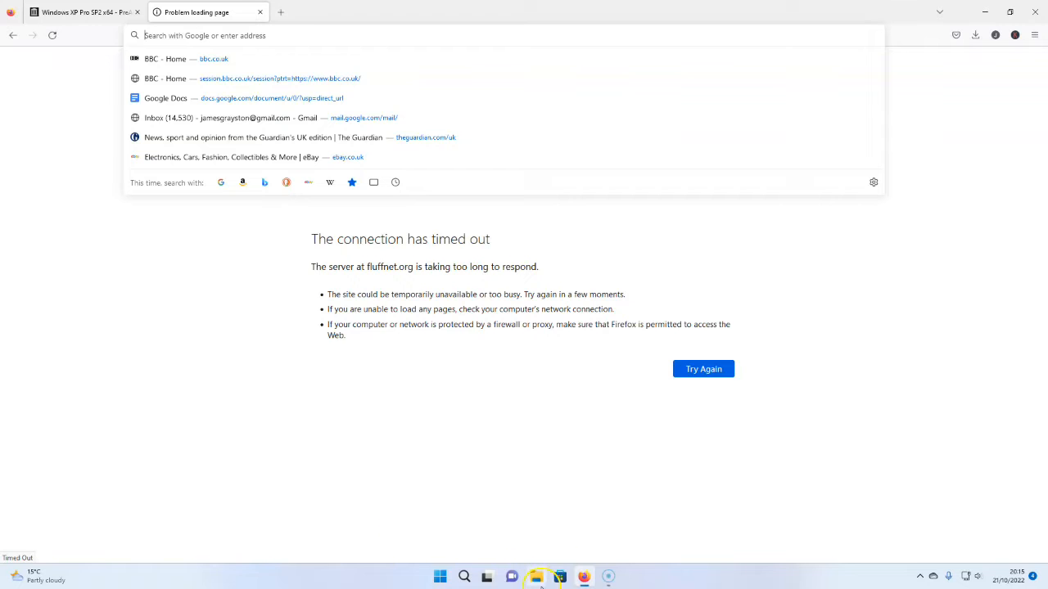
Step: Put File Explorer away and search Google for winsetupfromusb
left_click(536, 577)
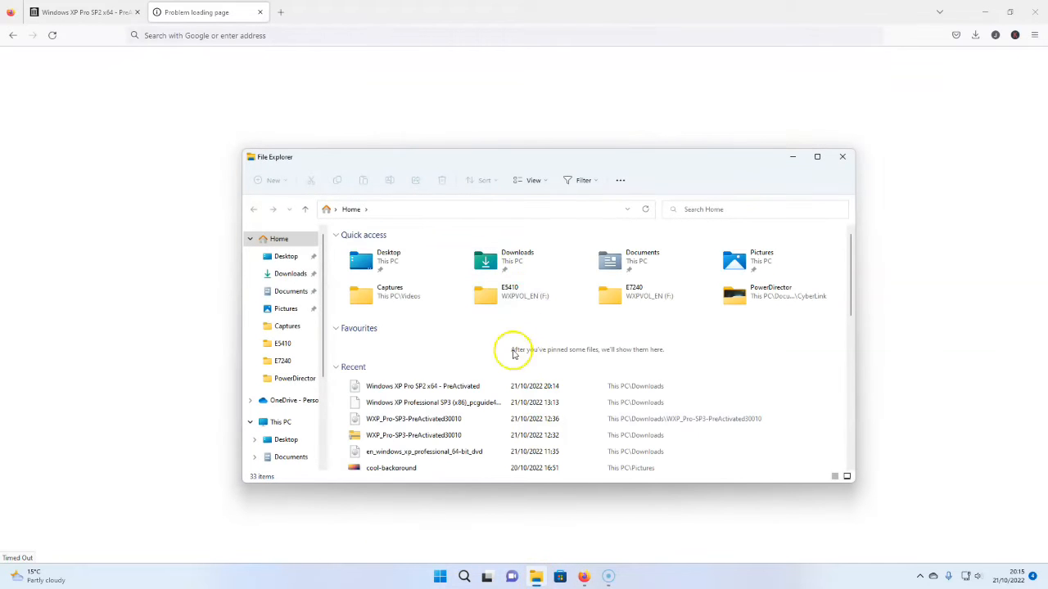
left_click(291, 273)
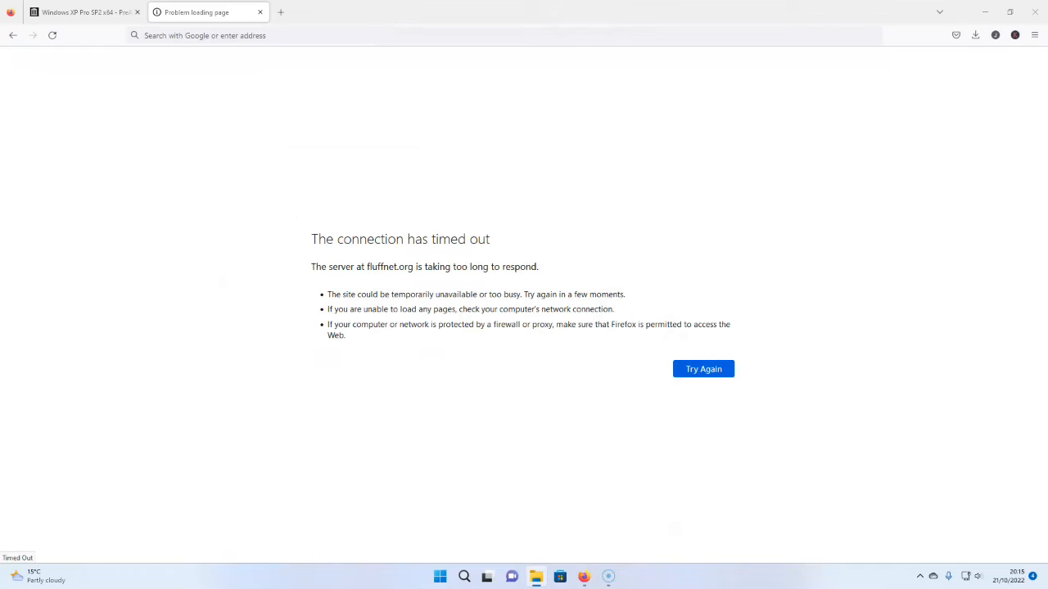
left_click(235, 35)
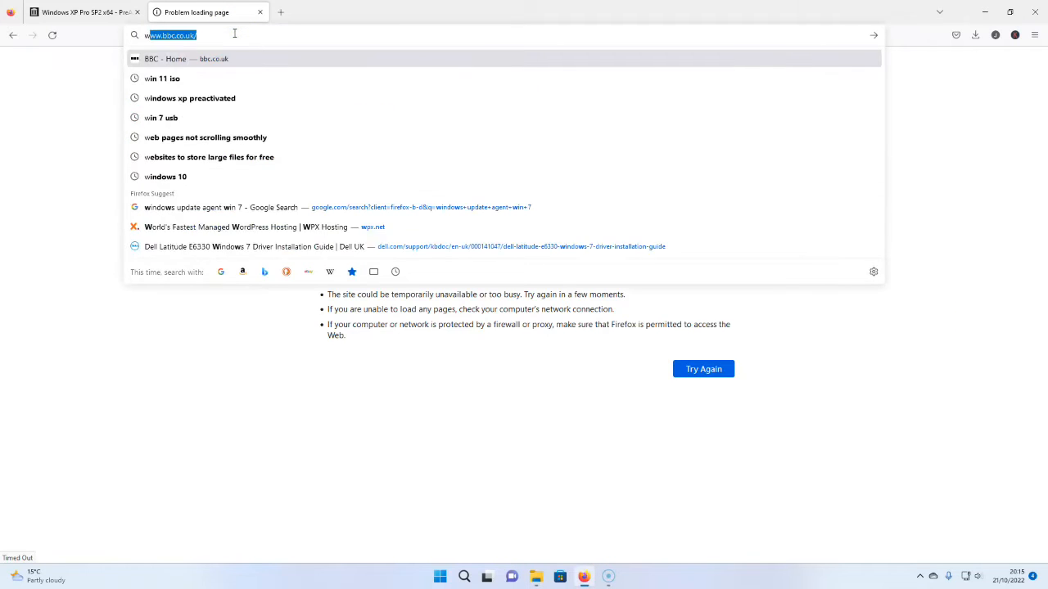
type("winsetupfromusb")
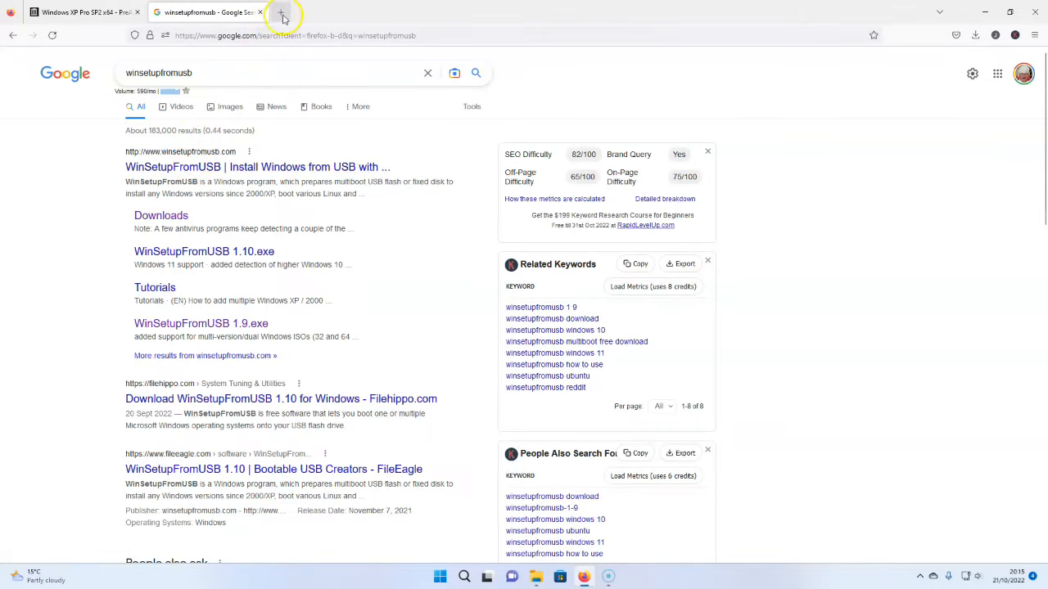
Step: Search 'boot to usb' in another tab and browse toward the rufus.ie result
left_click(281, 18)
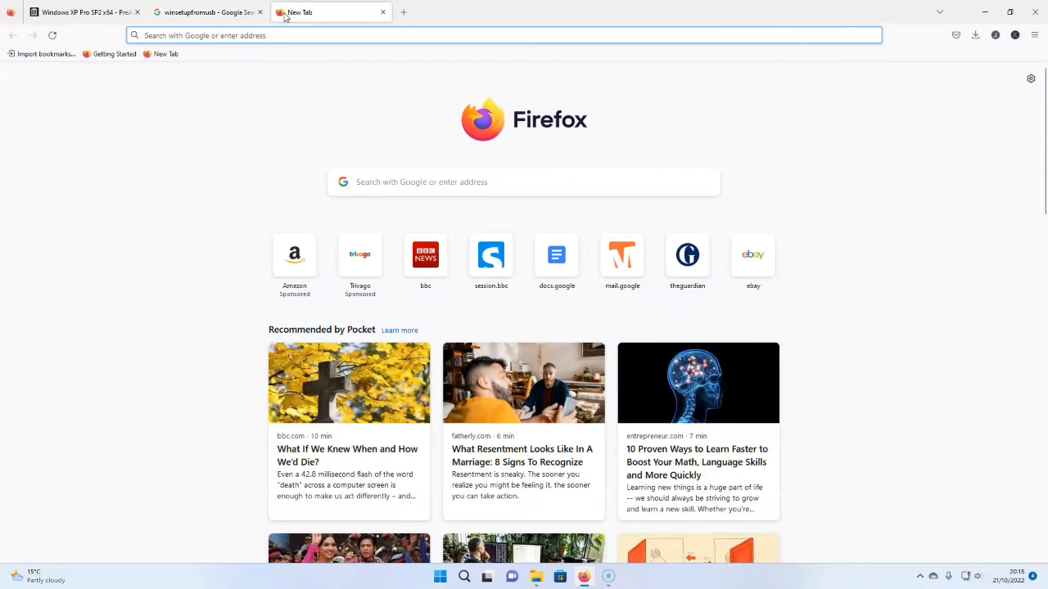
type("boot t")
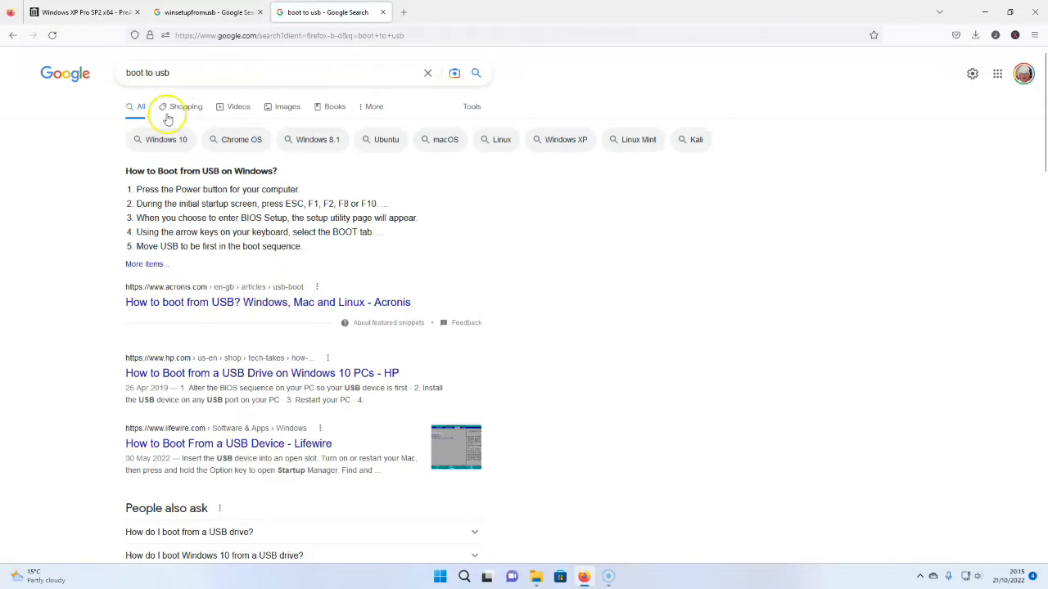
scroll("down", 3)
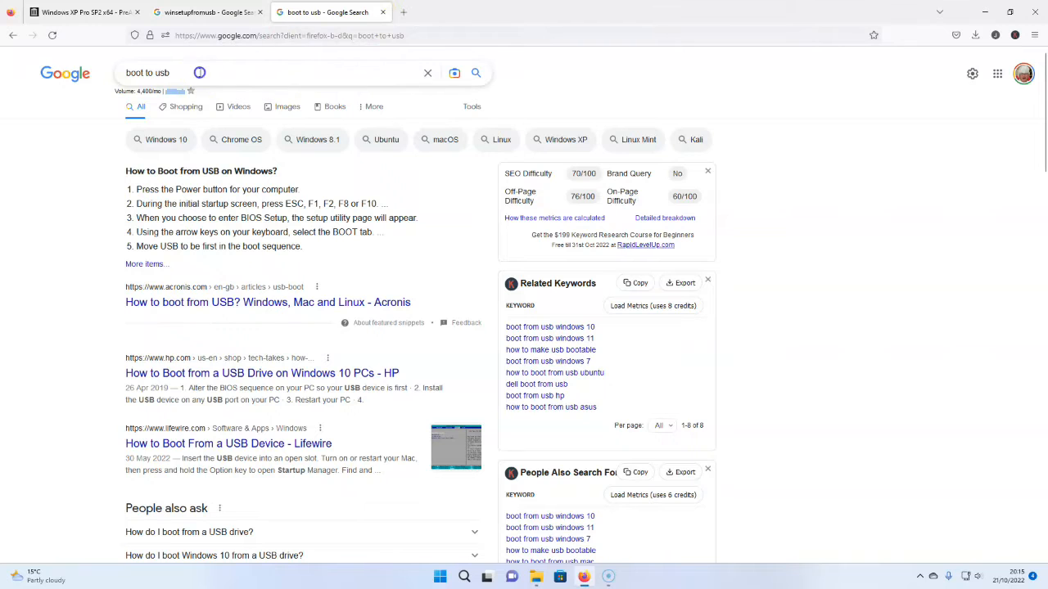
left_click(147, 72)
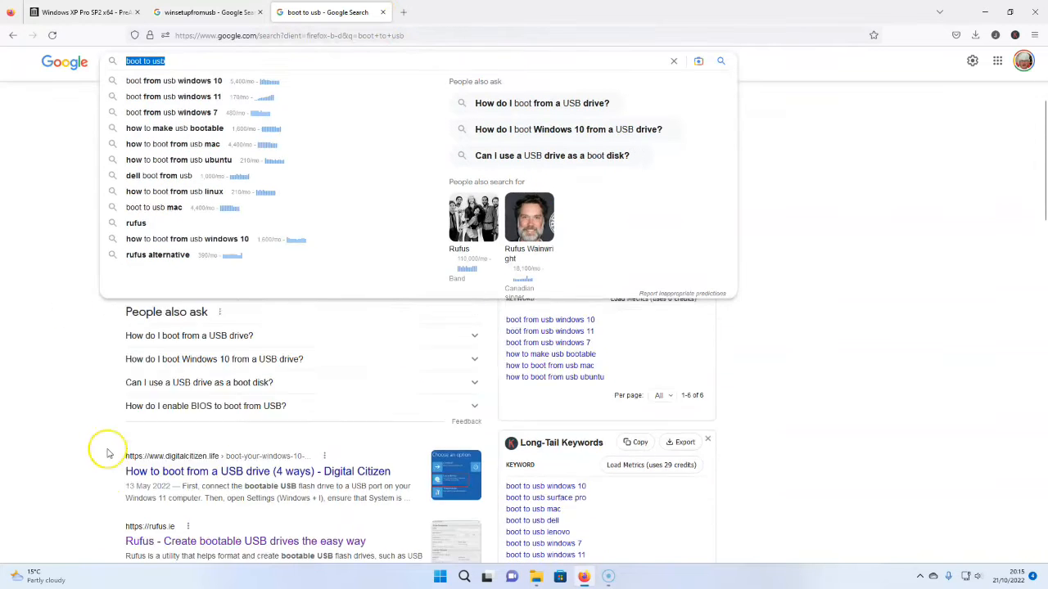
scroll("down", 3)
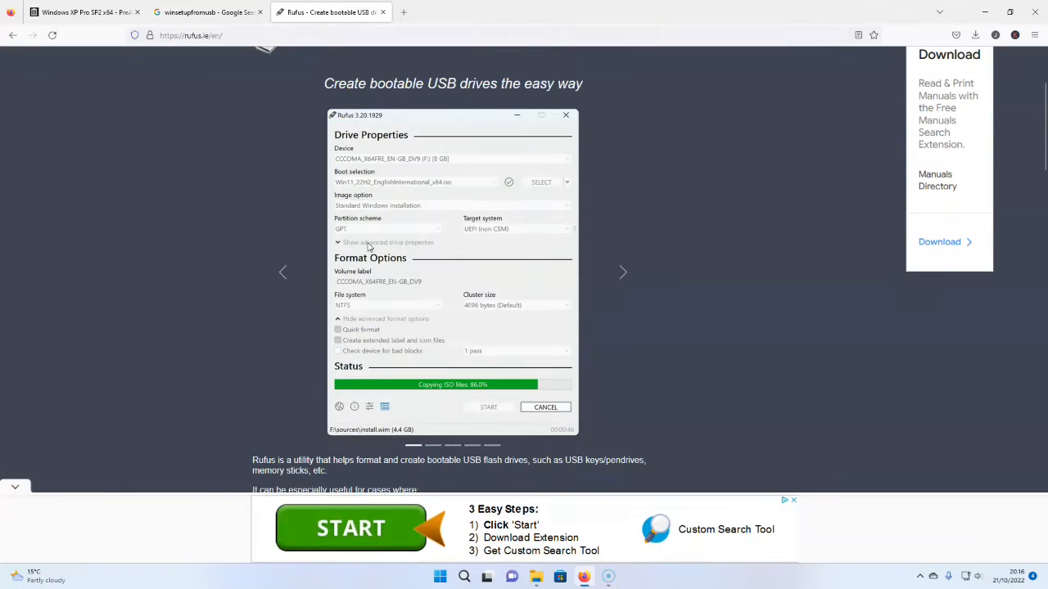
Step: Download Rufus 3.20 from the site's Download section and dismiss the ad popup
scroll("down", 3)
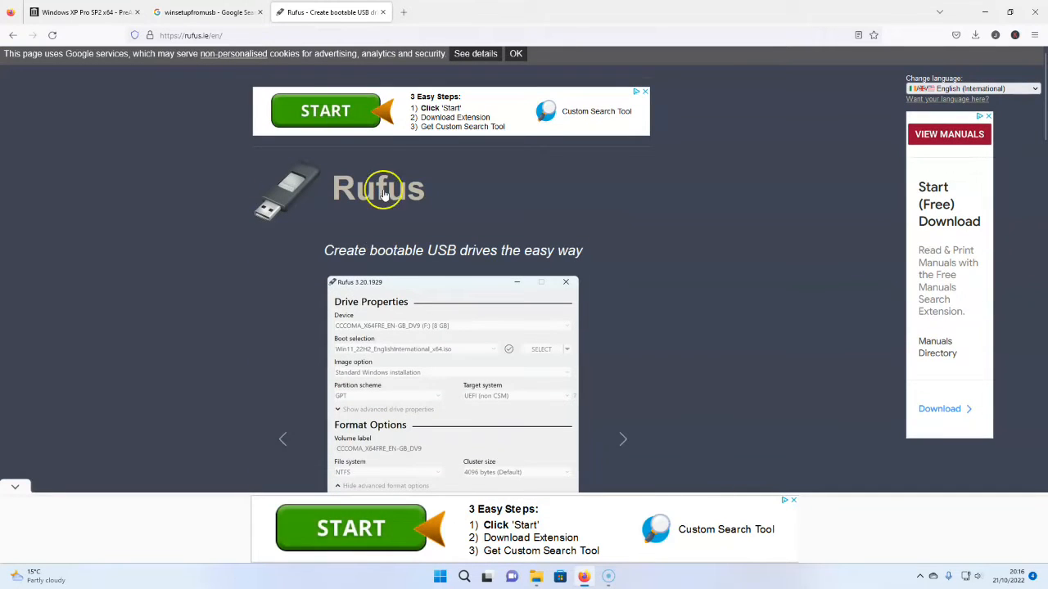
scroll("down", 3)
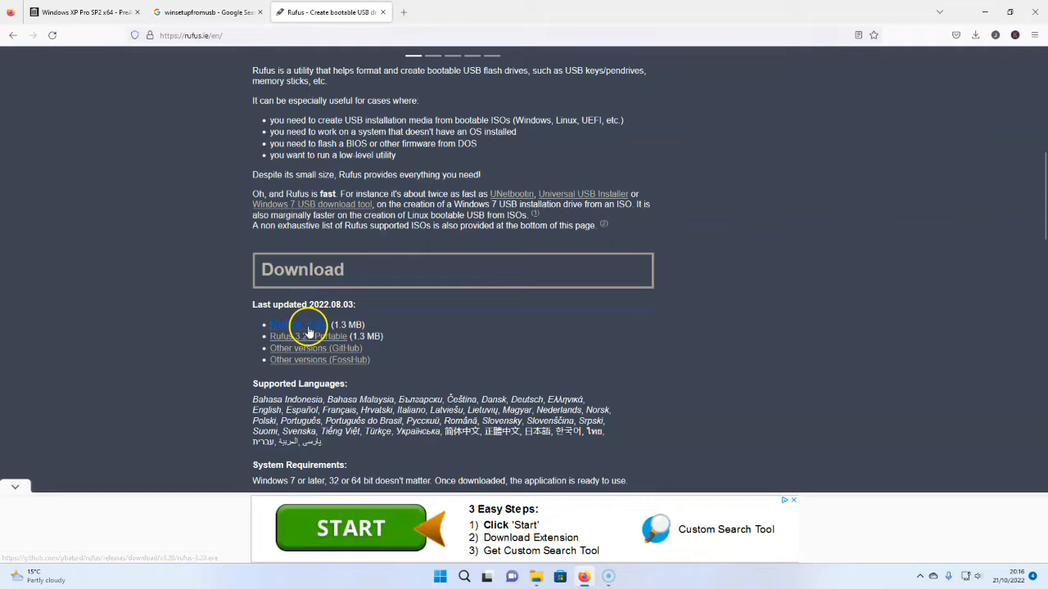
left_click(294, 325)
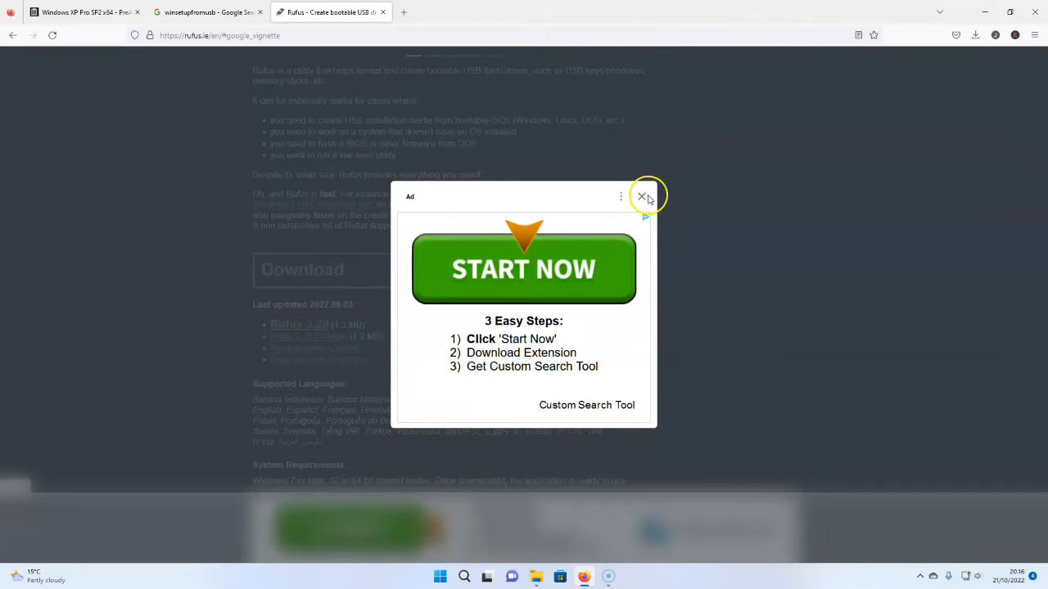
left_click(642, 196)
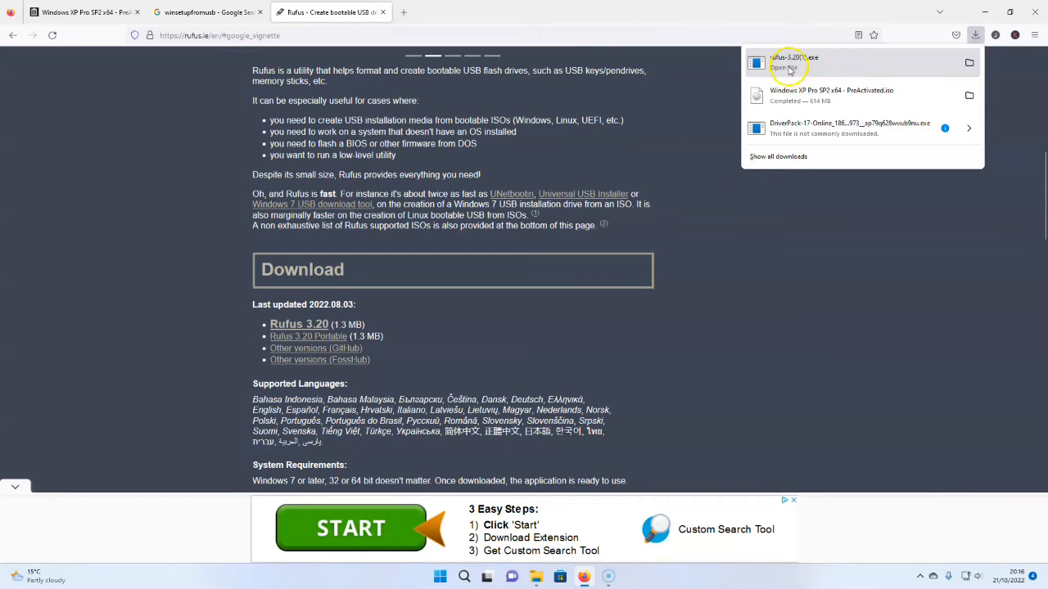
Step: Launch Rufus and load the 'Windows XP Pro SP2 x64 - PreActivated' ISO from Downloads
left_click(801, 64)
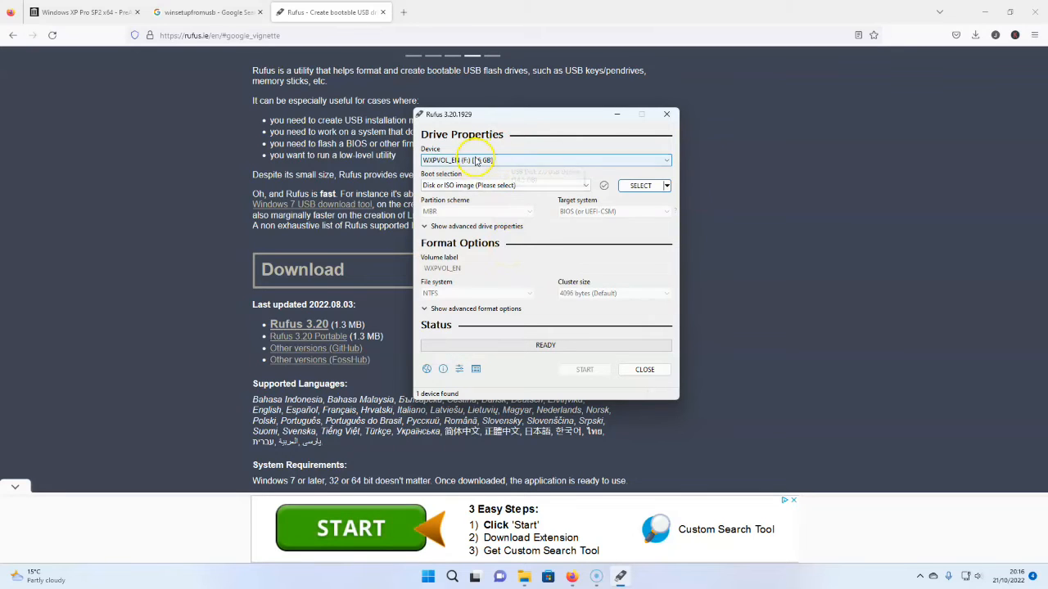
mouse_move(491, 159)
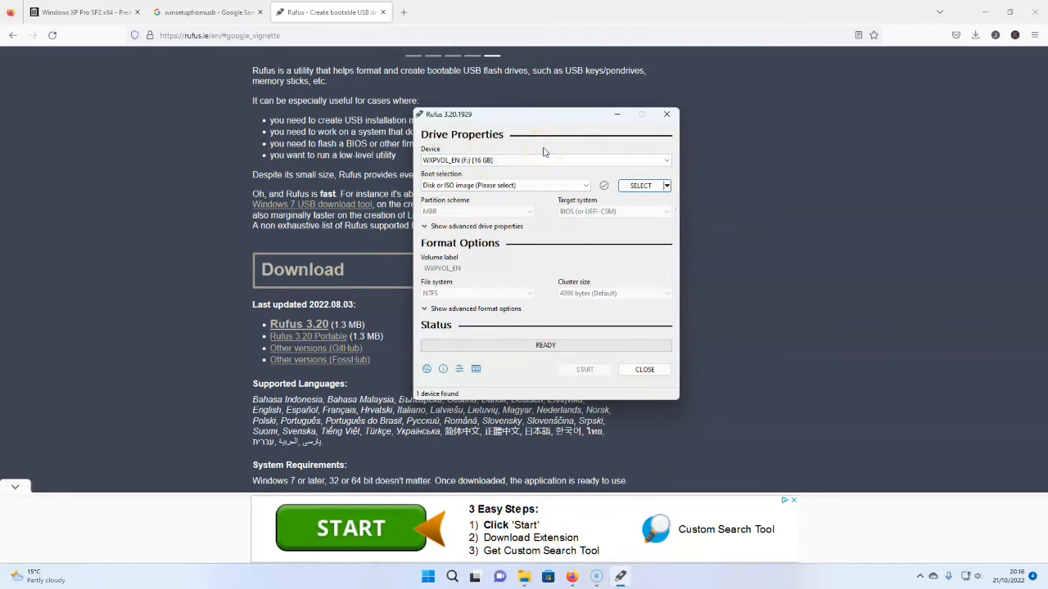
mouse_move(555, 168)
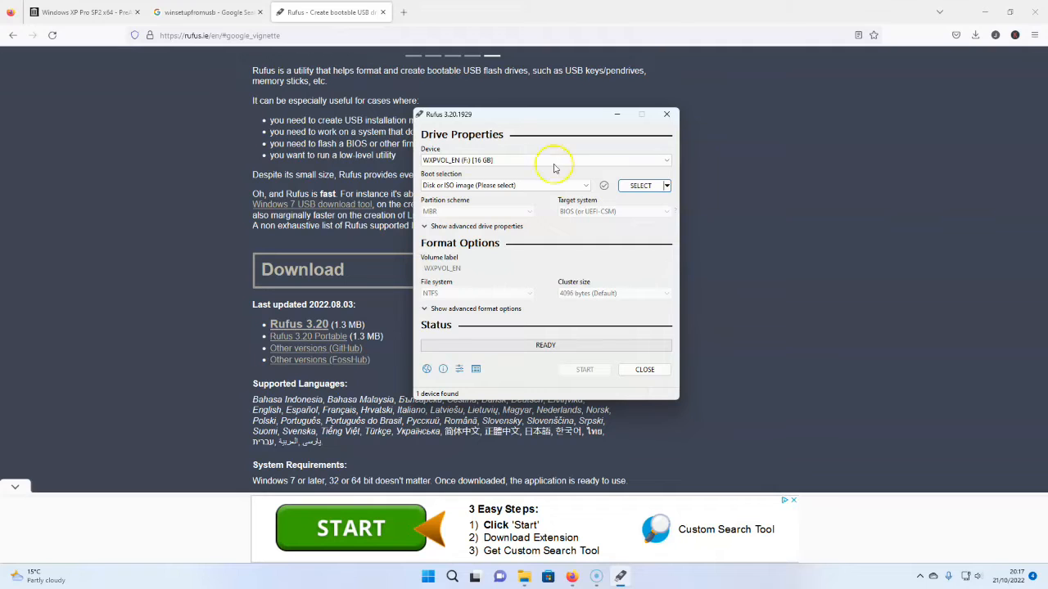
mouse_move(485, 203)
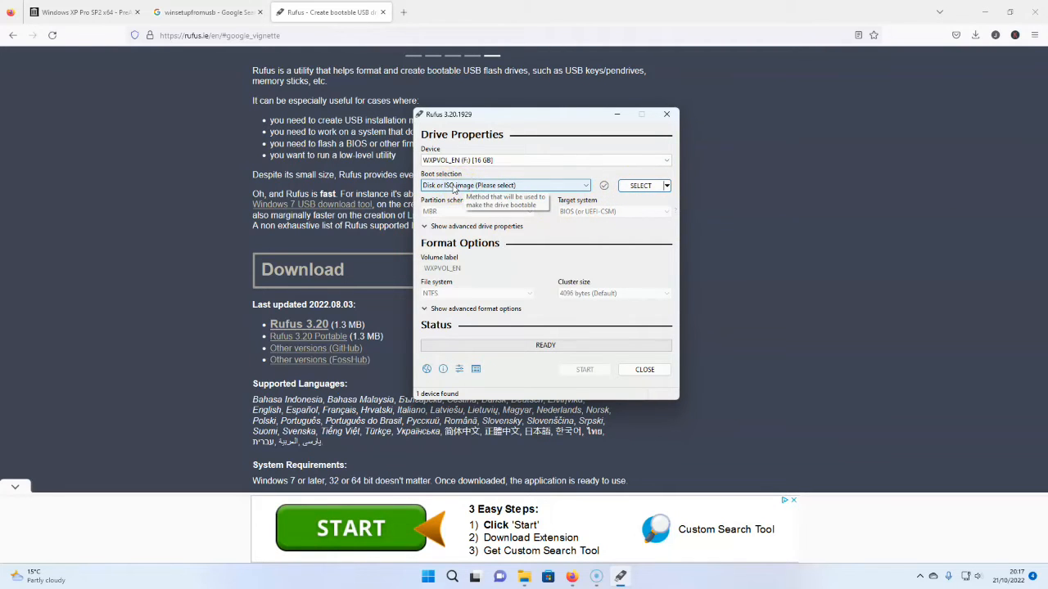
left_click(640, 185)
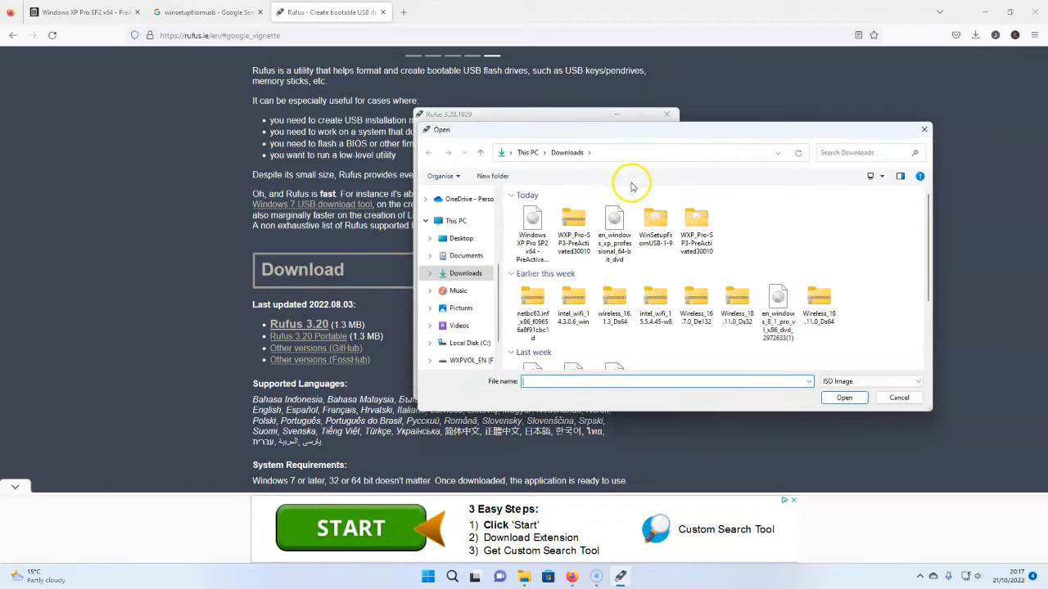
left_click(573, 225)
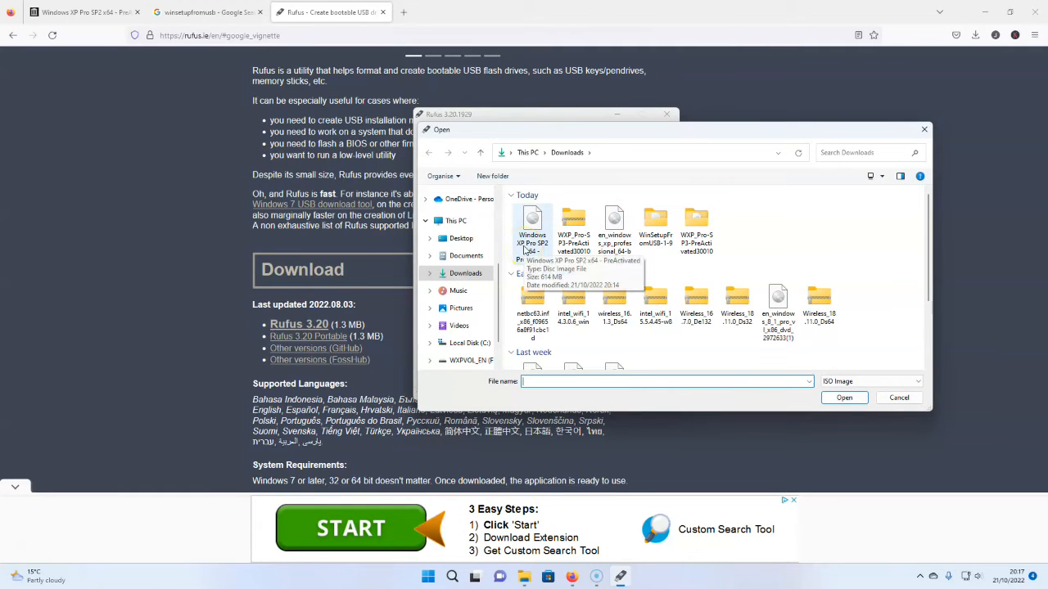
left_click(532, 225)
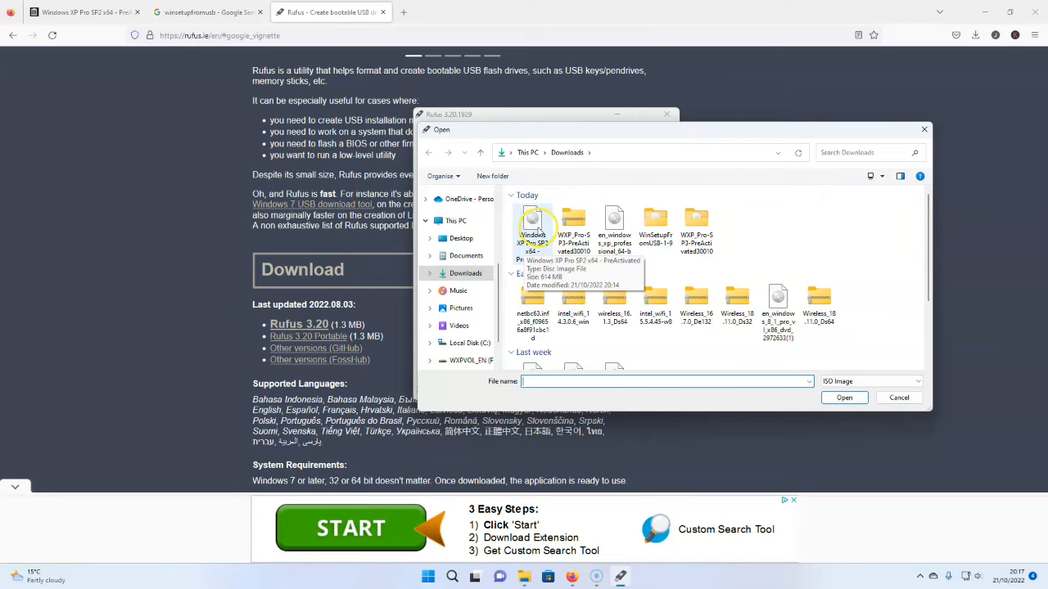
double_click(533, 221)
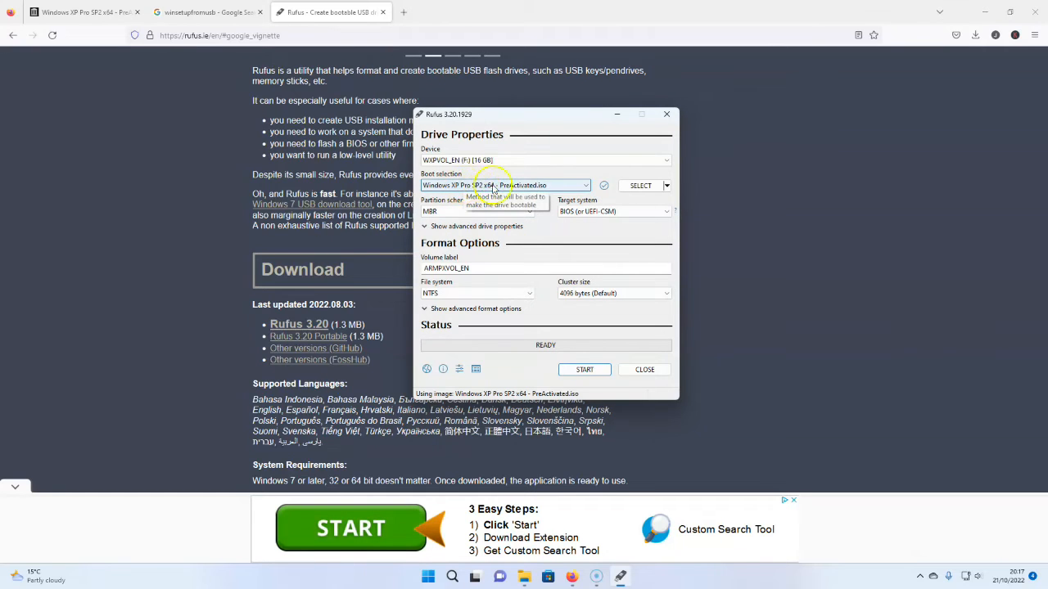
mouse_move(549, 178)
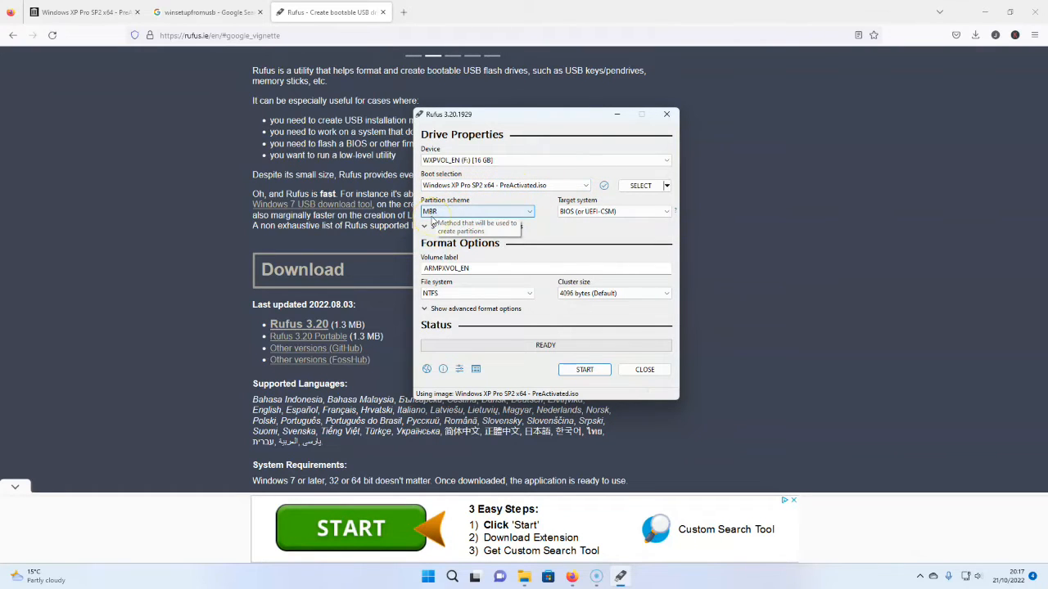
mouse_move(574, 224)
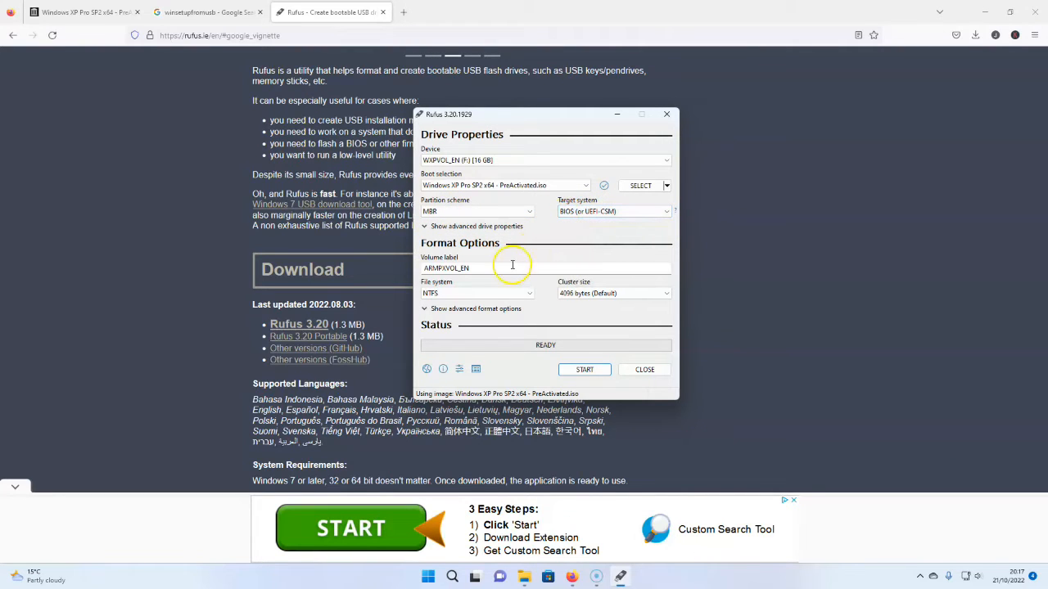
mouse_move(477, 284)
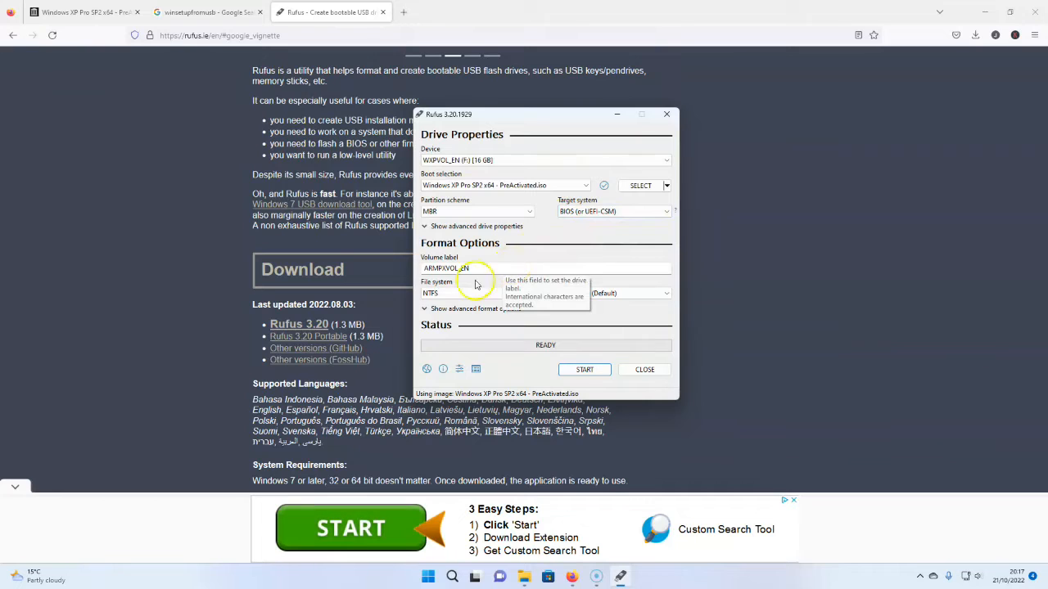
mouse_move(468, 259)
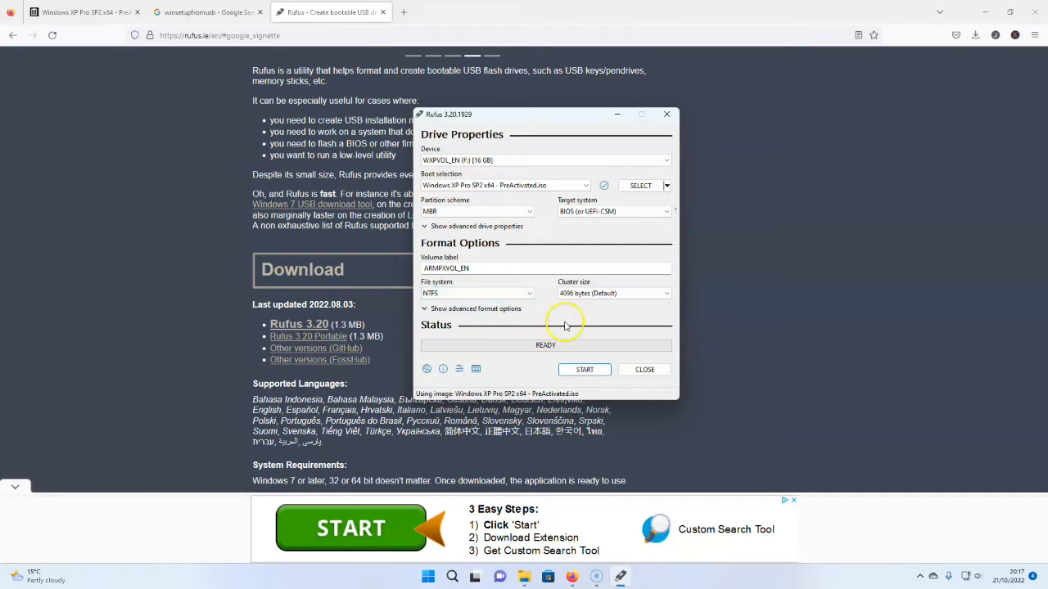
mouse_move(585, 369)
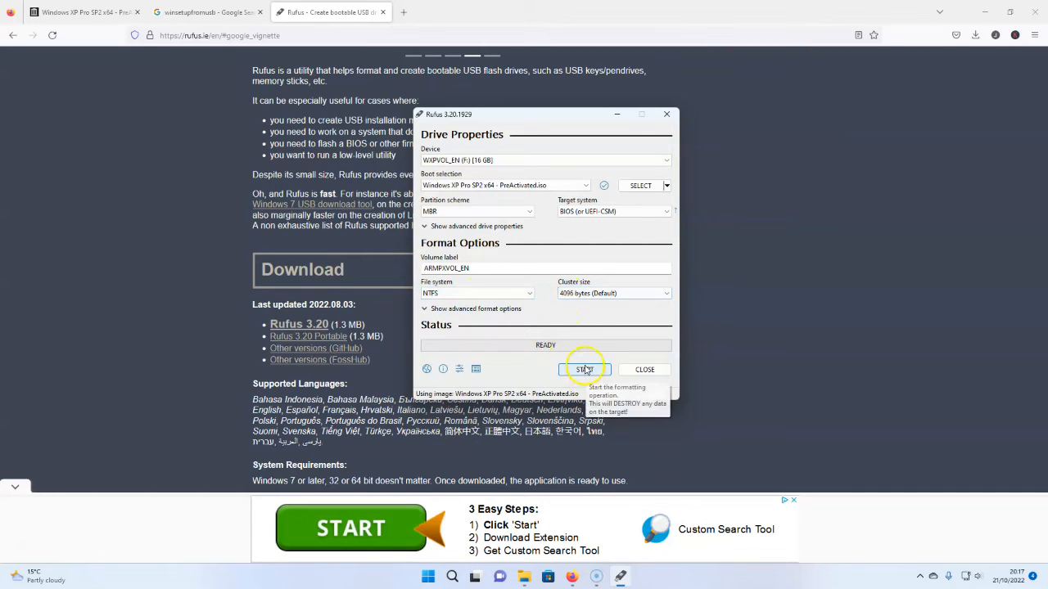
Step: Start the USB write and confirm with OK that all drive data will be destroyed
left_click(584, 369)
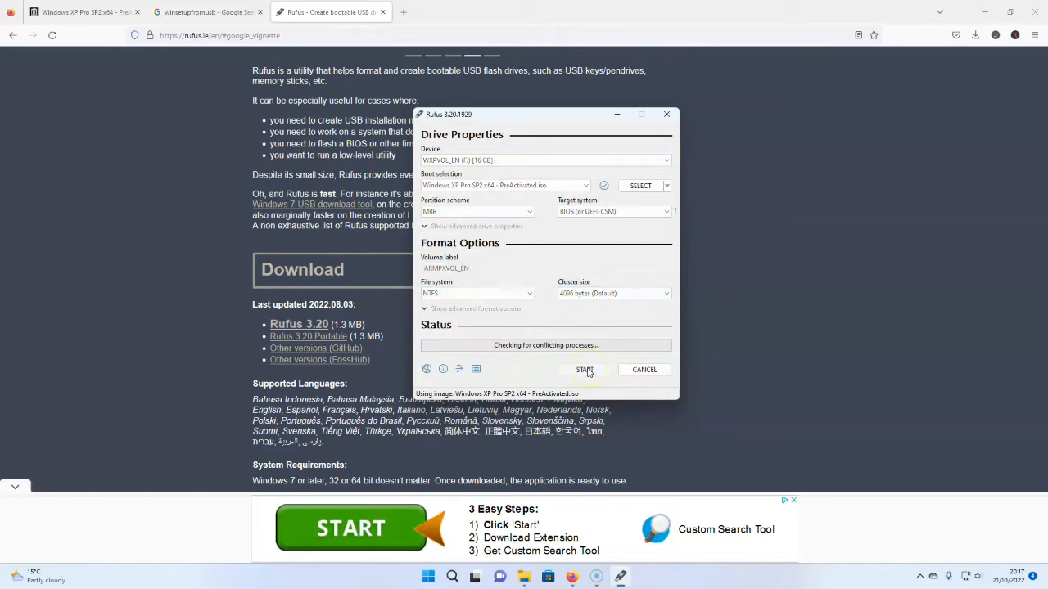
left_click(584, 369)
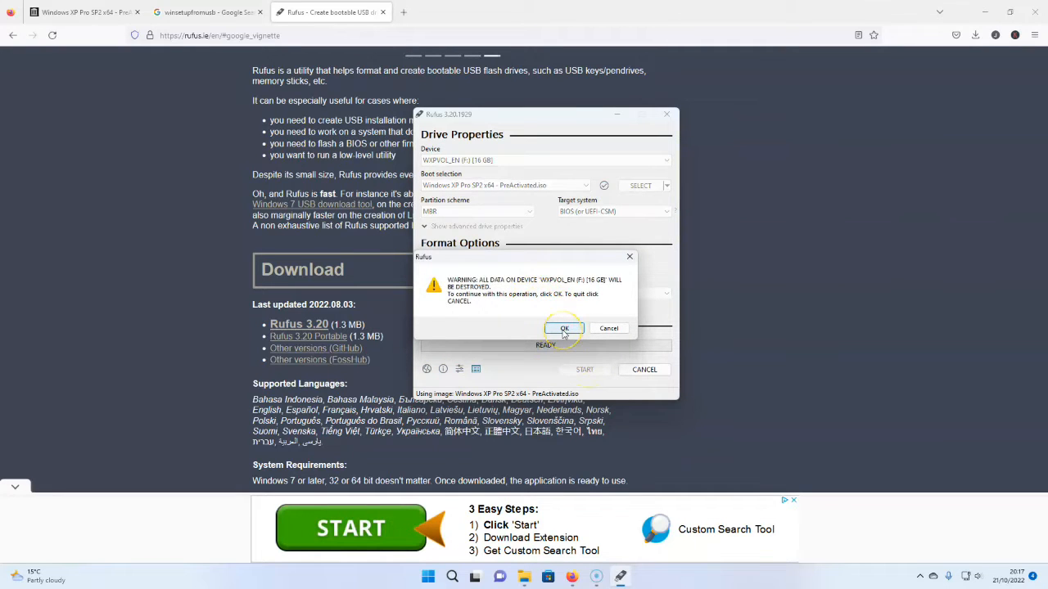
left_click(563, 328)
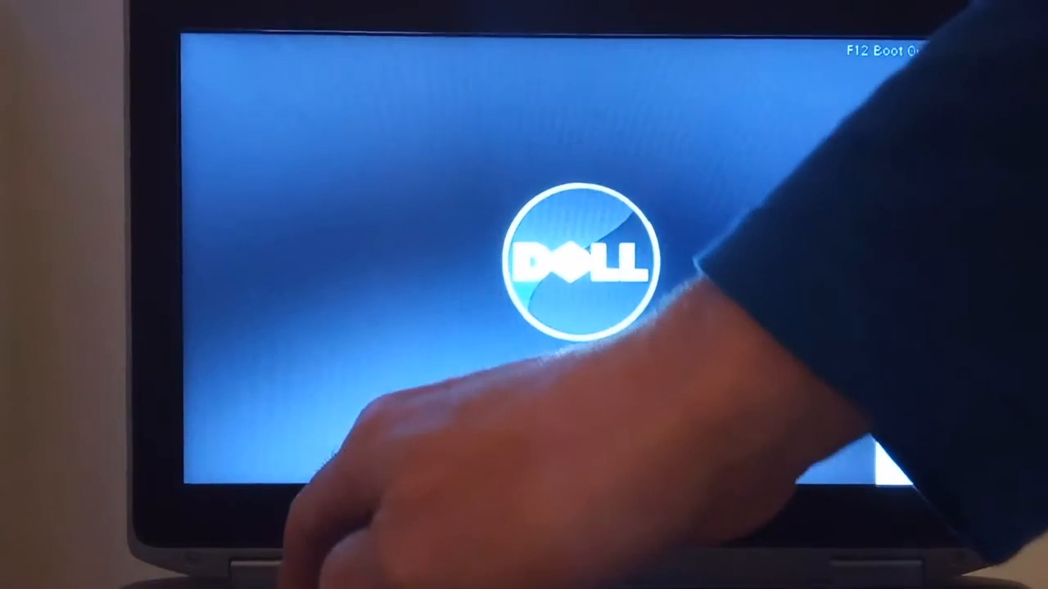
Step: Enter the Dell Latitude BIOS Setup with F2 at the startup logo
key("f2")
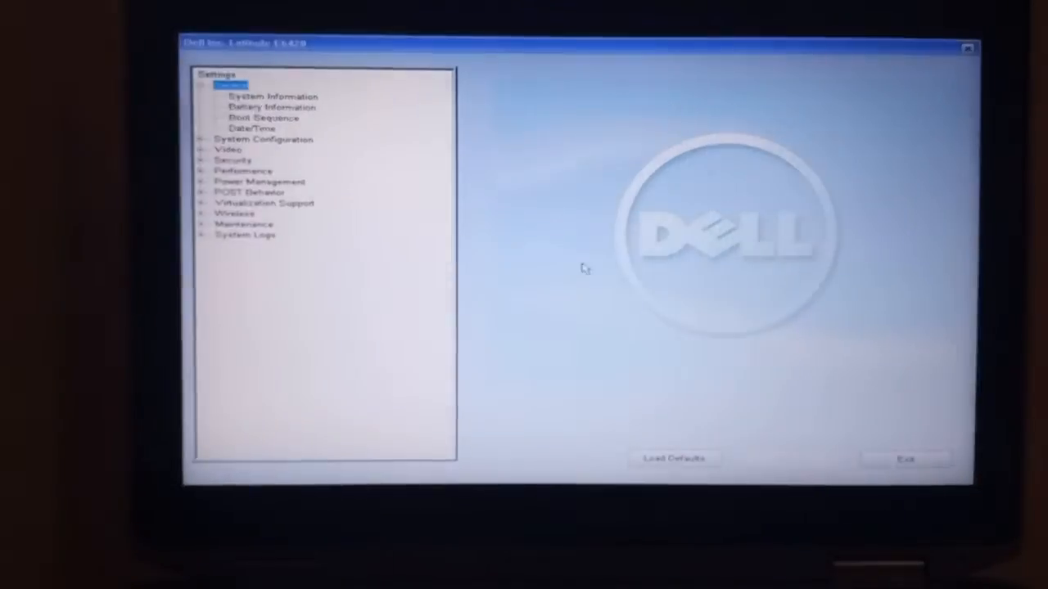
Step: Review System Configuration with SATA Operation in ATA mode, then exit BIOS to restart
left_click(272, 106)
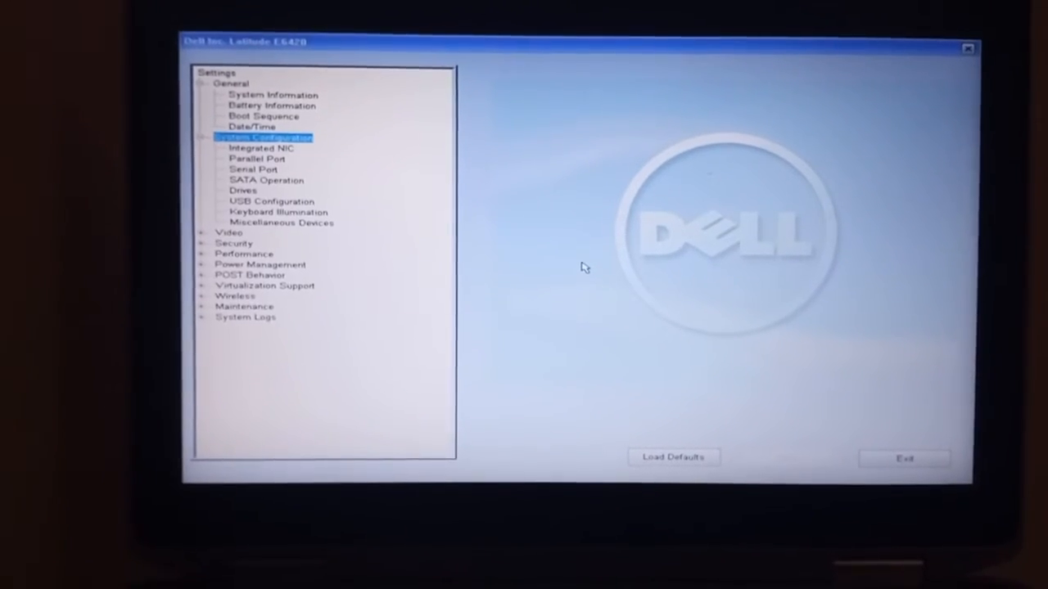
left_click(261, 150)
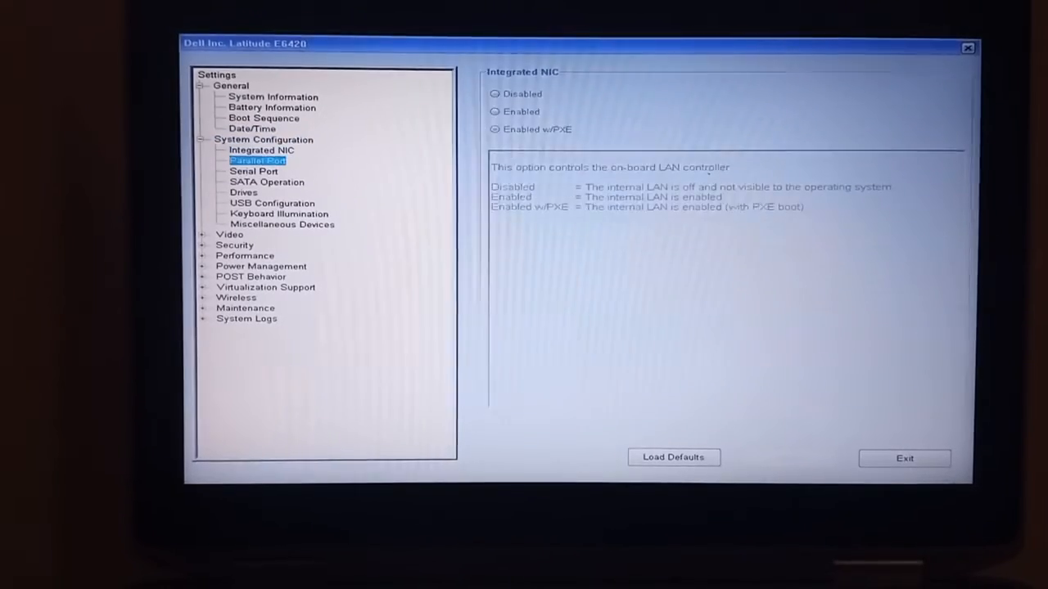
left_click(266, 182)
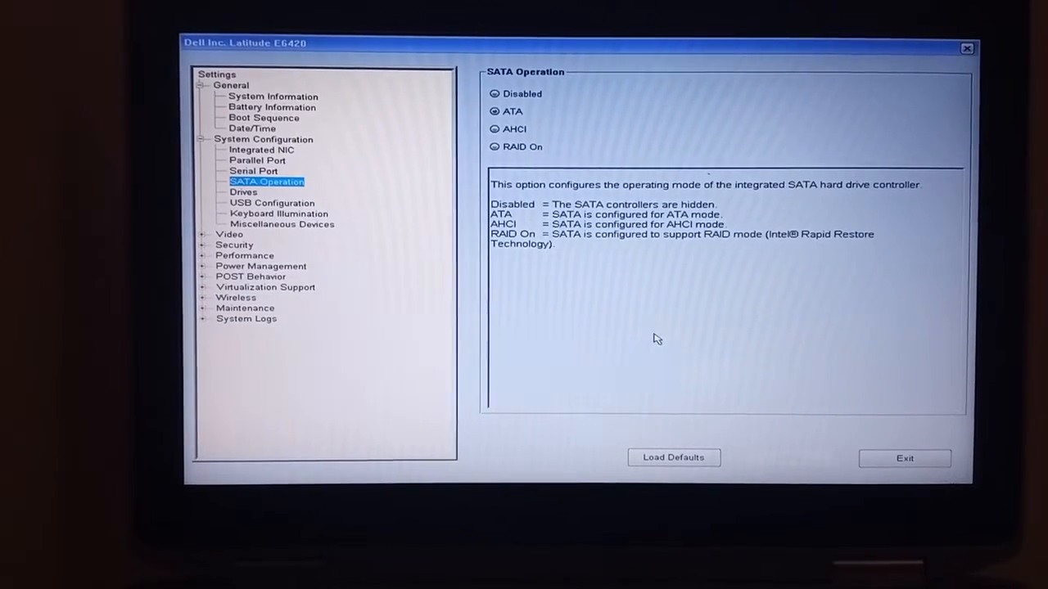
mouse_move(802, 466)
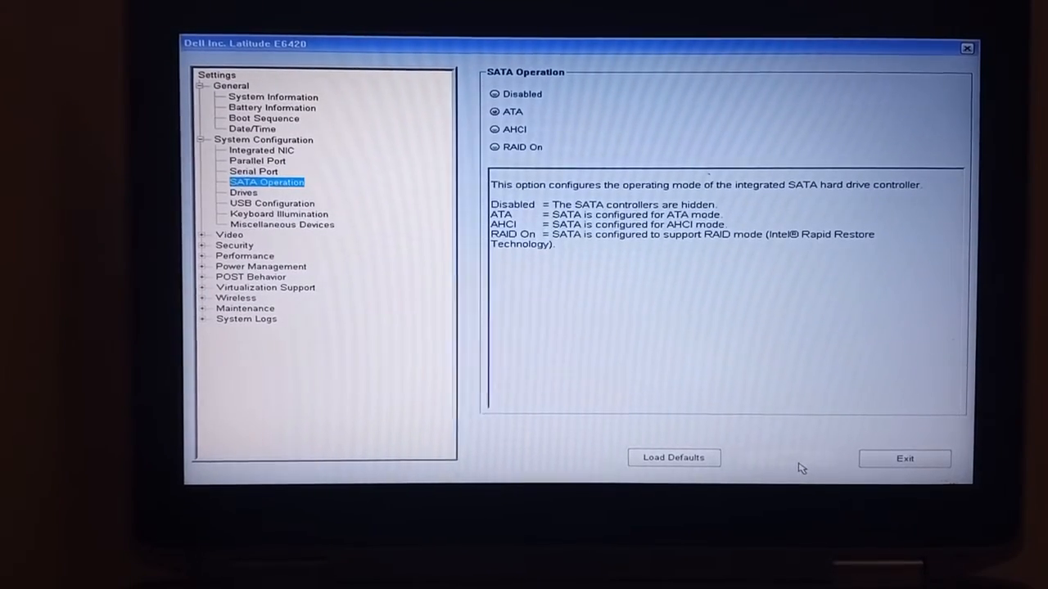
mouse_move(815, 469)
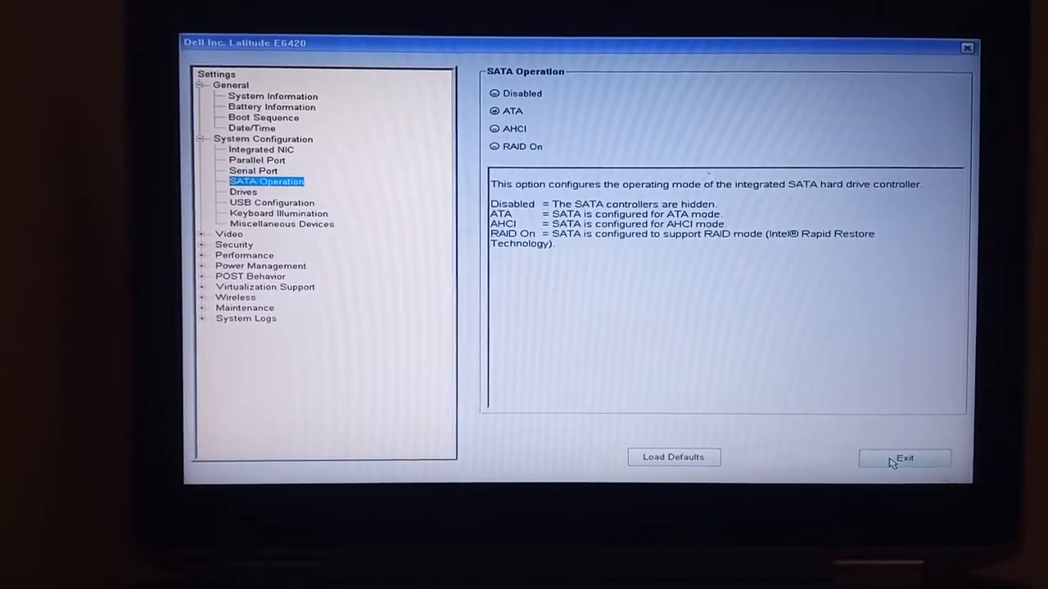
left_click(904, 457)
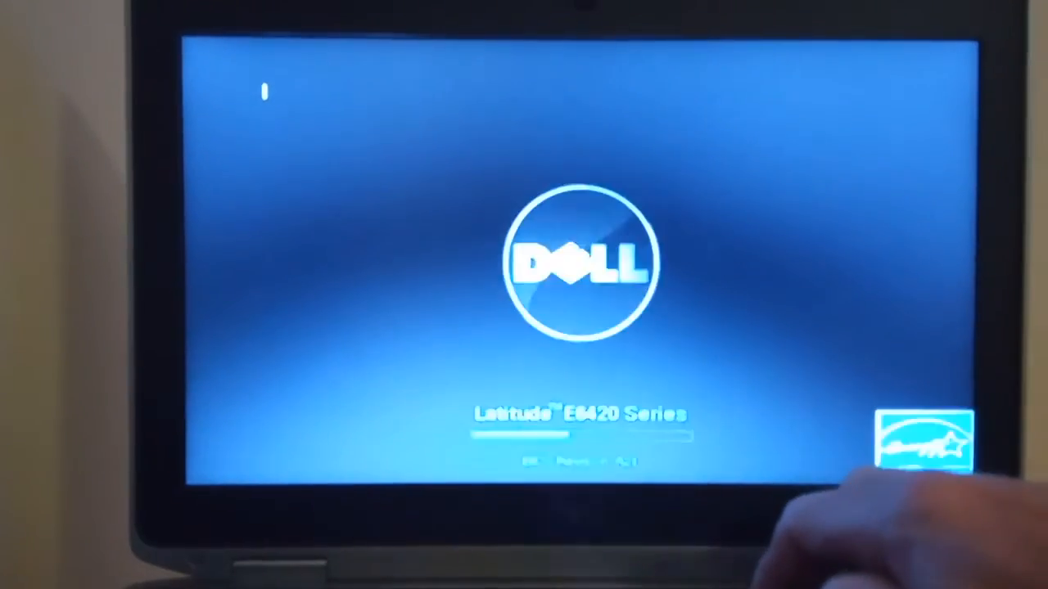
Step: Boot the laptop from USB Storage Device via the F12 one-time boot menu
key("f12")
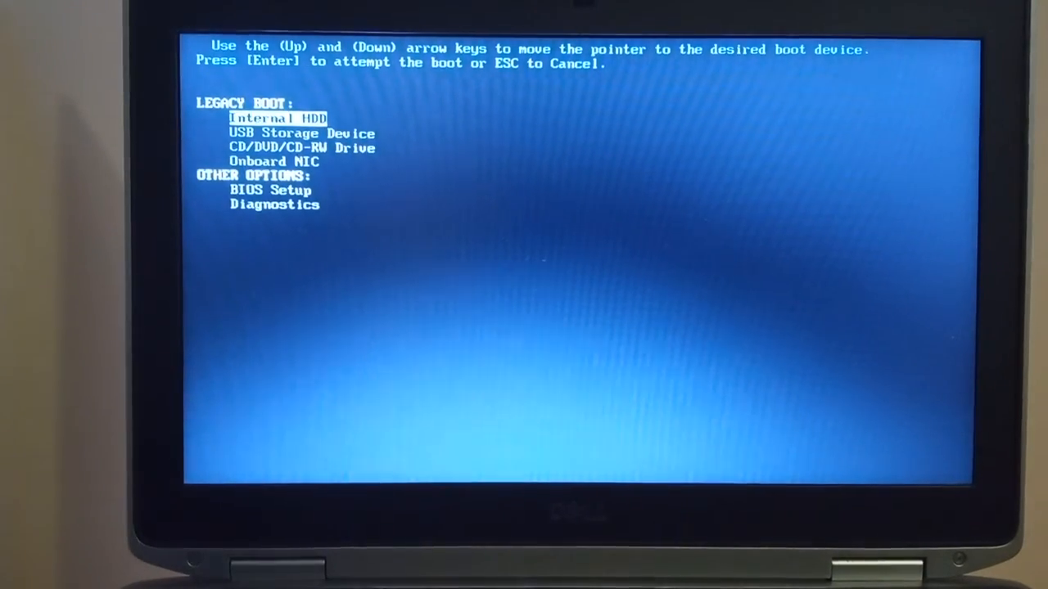
key("Down")
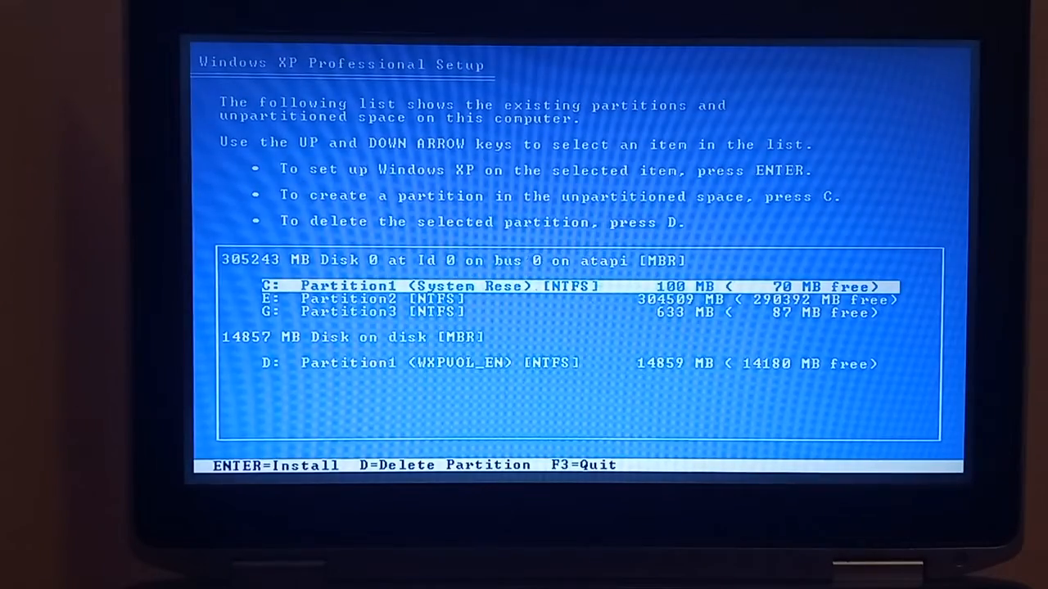
Step: Select Partition3 and delete it, confirming with L
key("down")
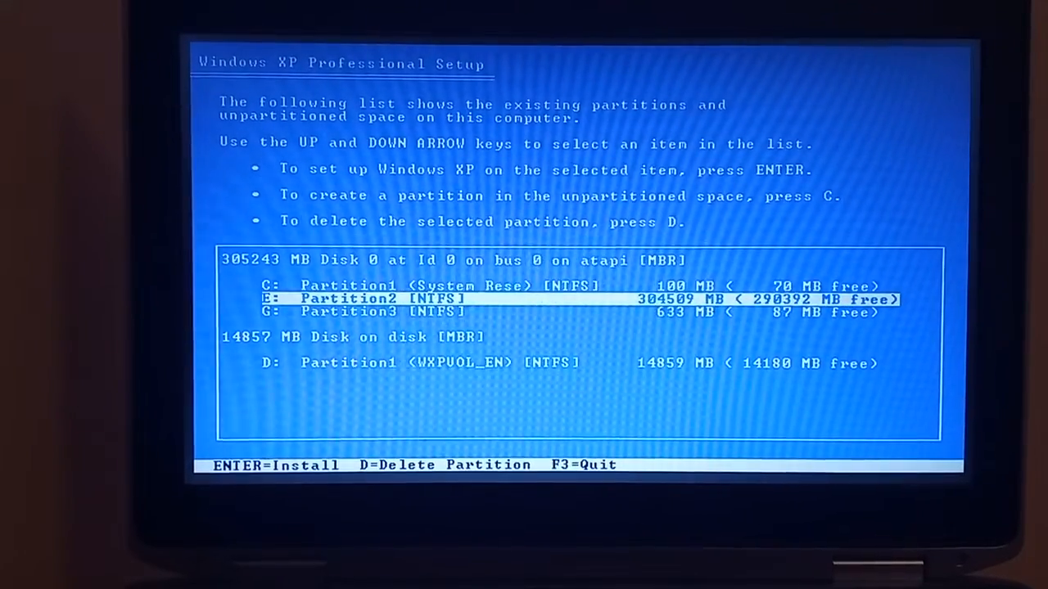
key("down")
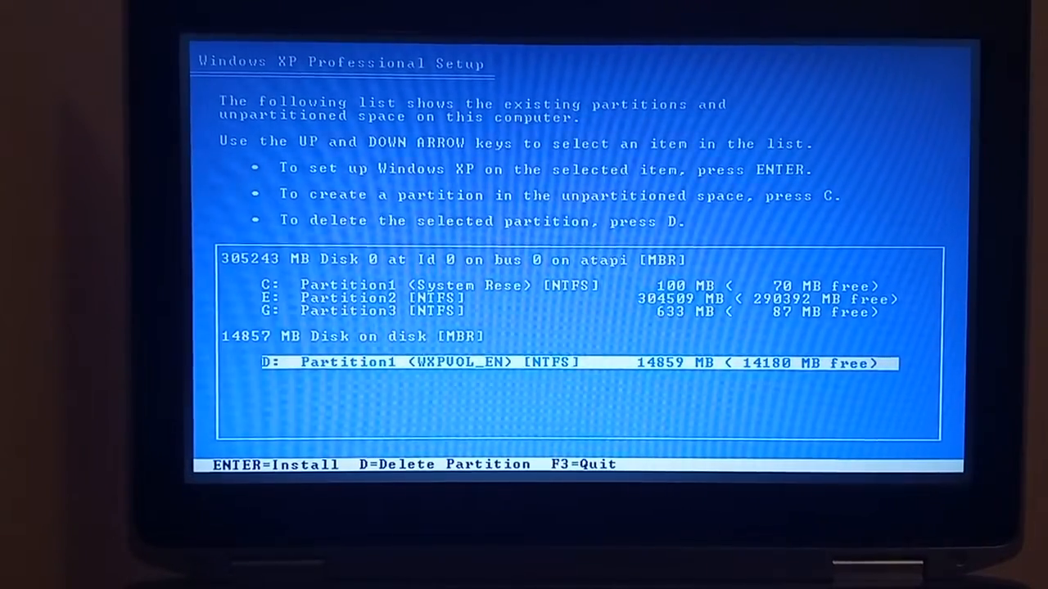
key("up")
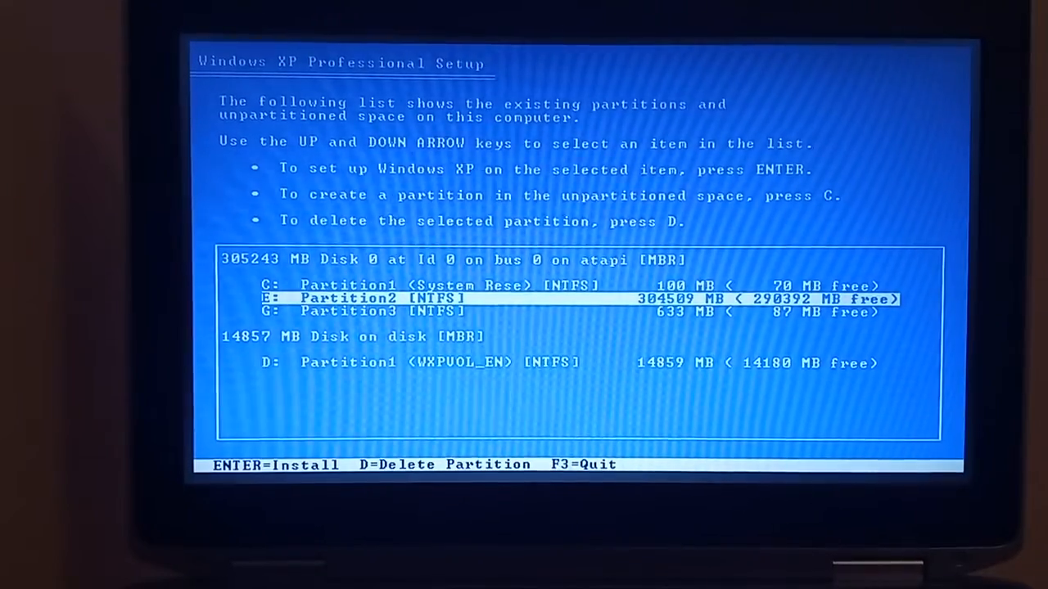
key("Down")
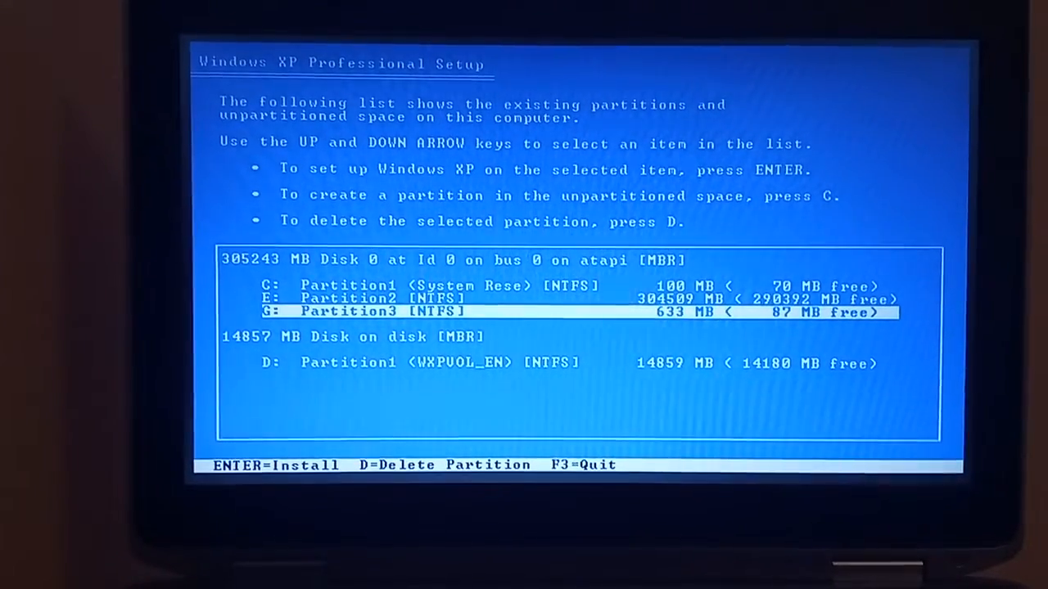
key("d")
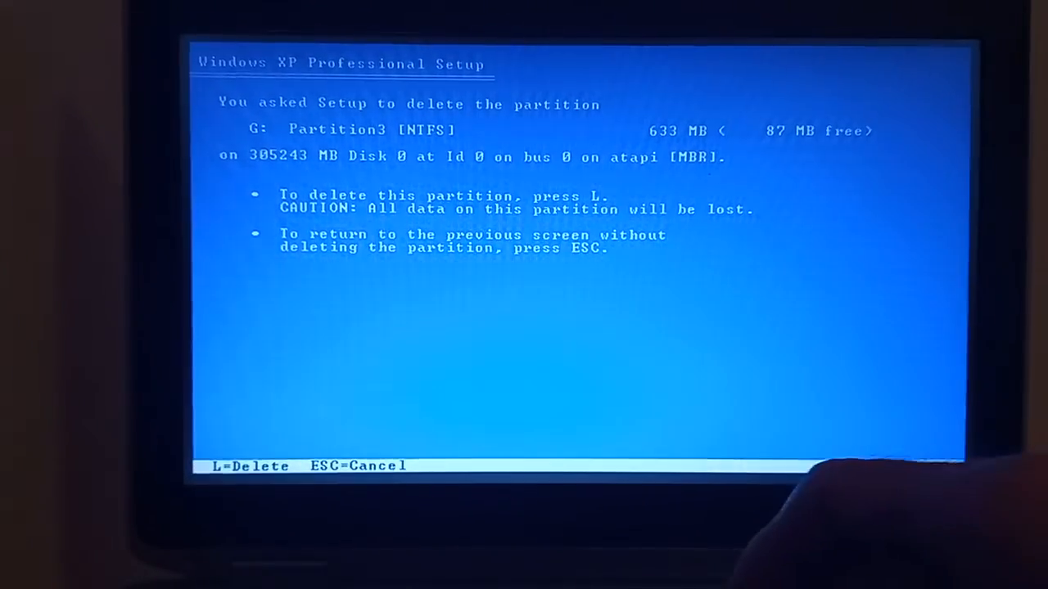
key("L")
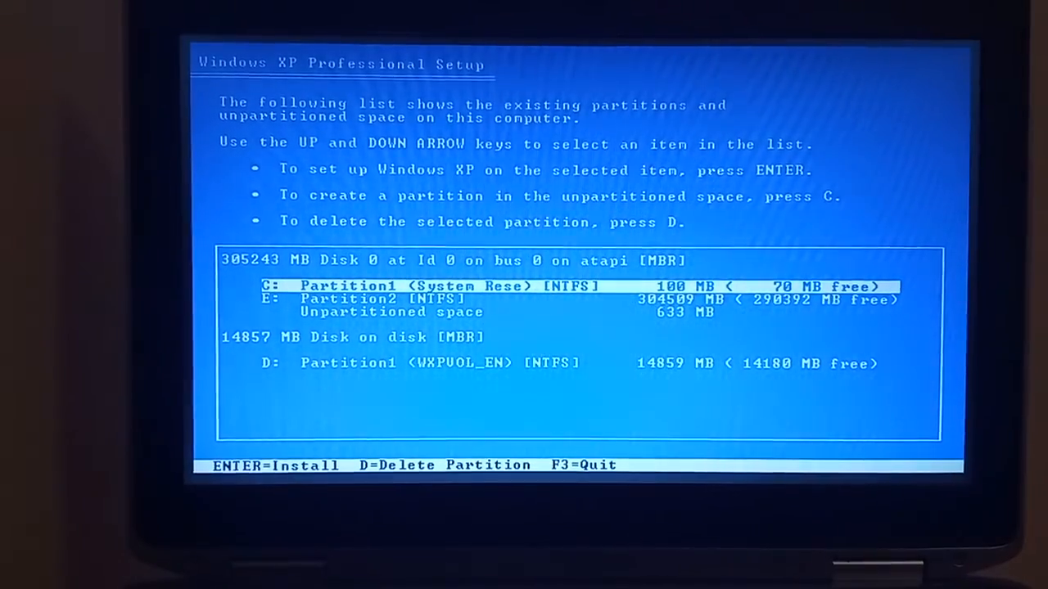
Step: Delete Partition2 and the system partition Partition1, confirming past the warning
key("Down")
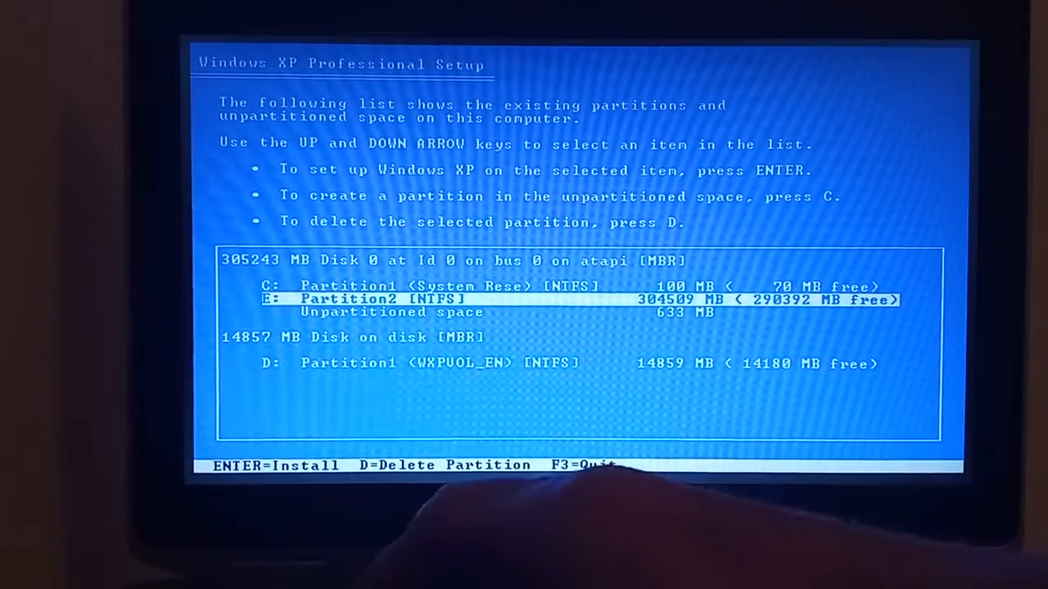
key("d")
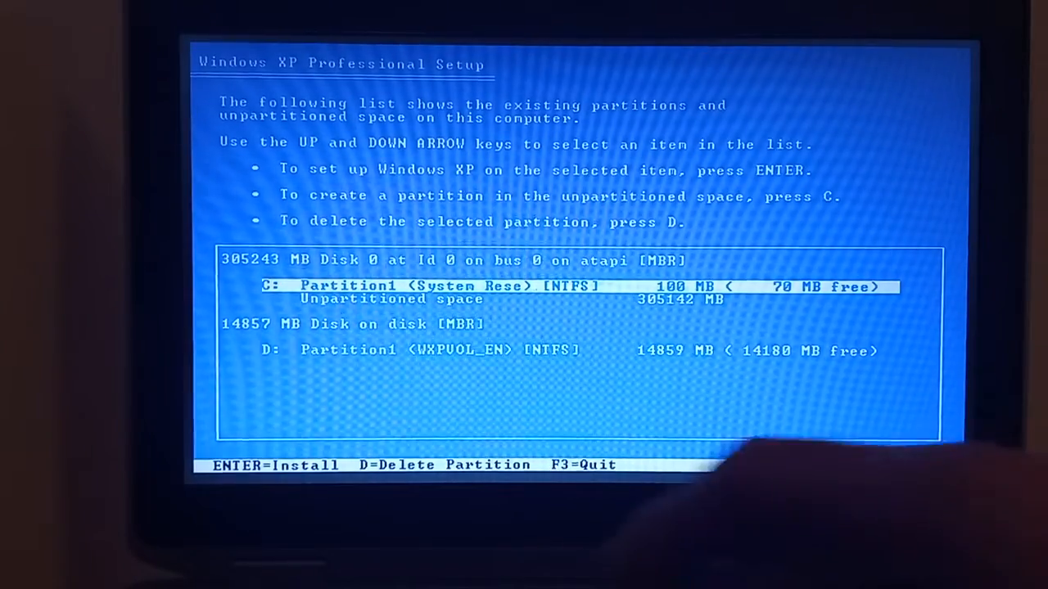
key("d")
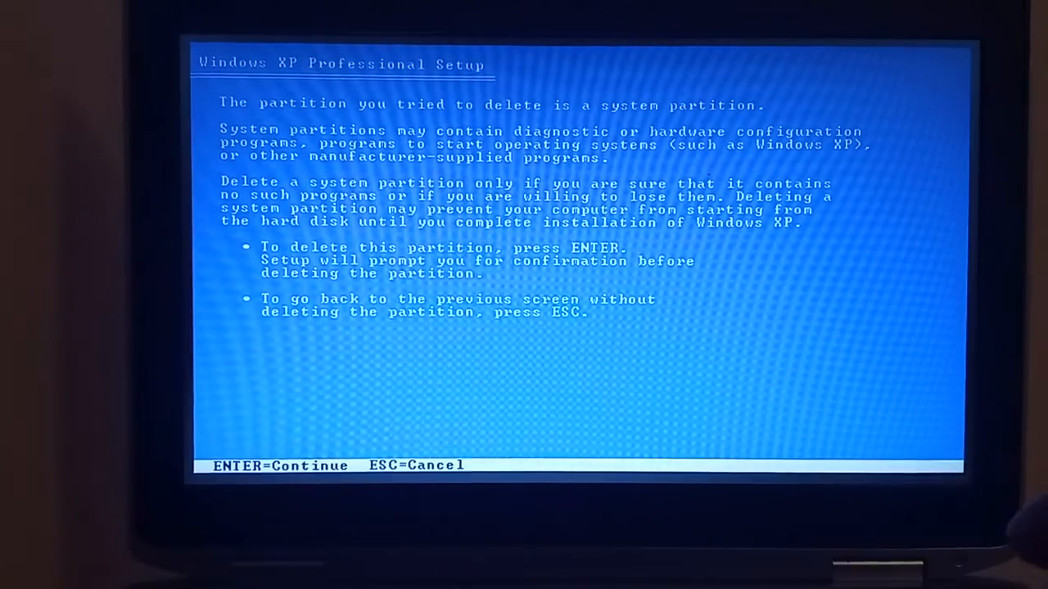
key("enter")
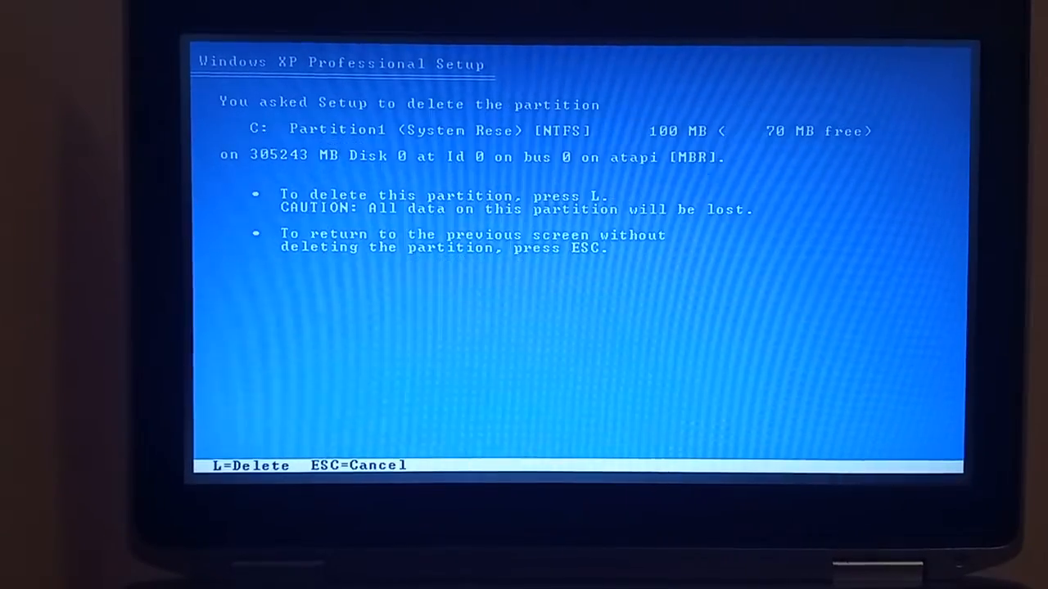
key("l")
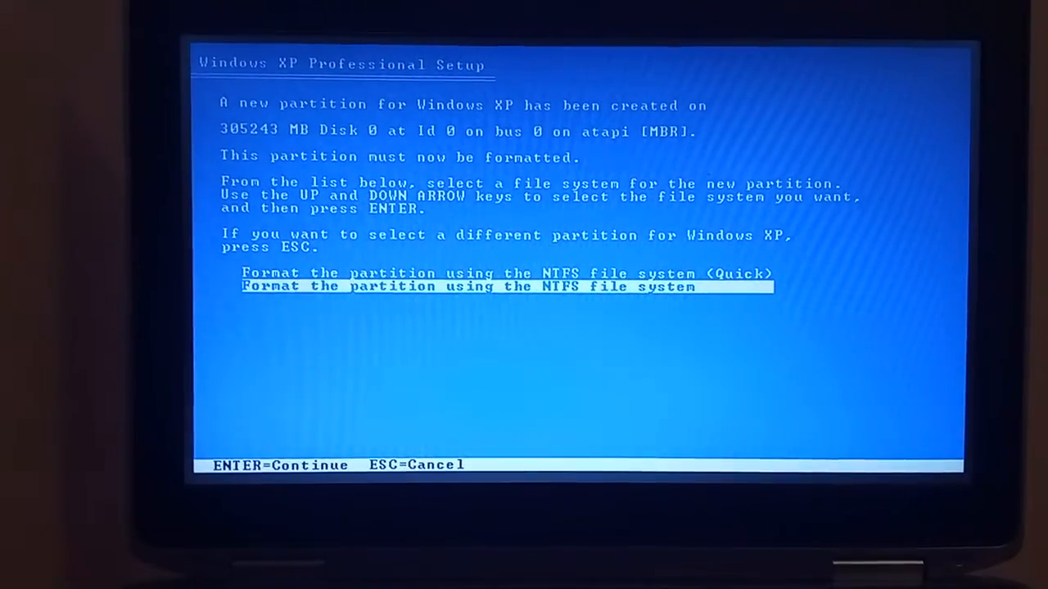
Step: Quick-format the new partition with NTFS
key("up")
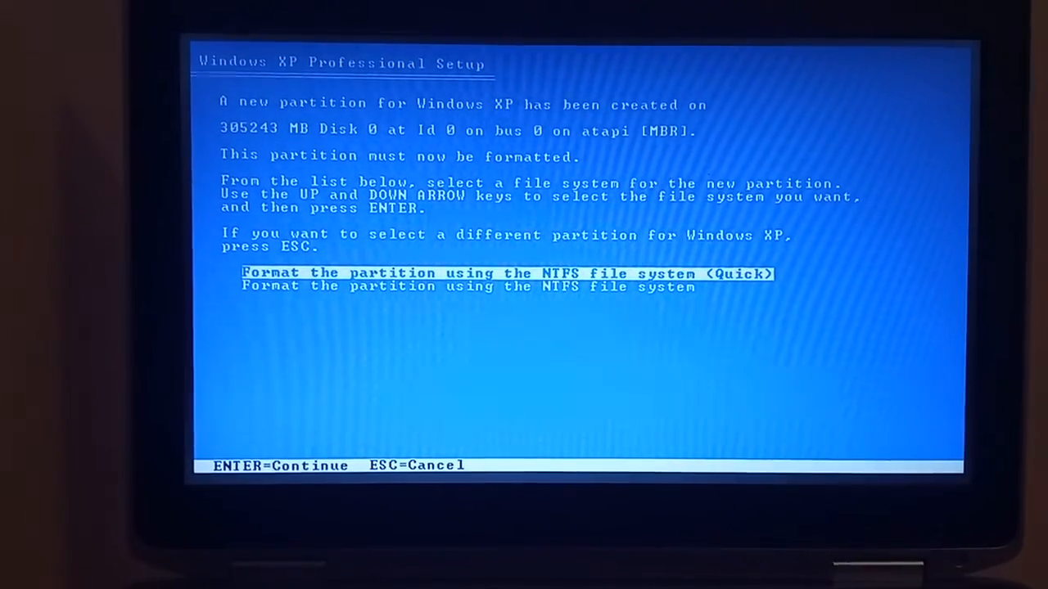
key("enter")
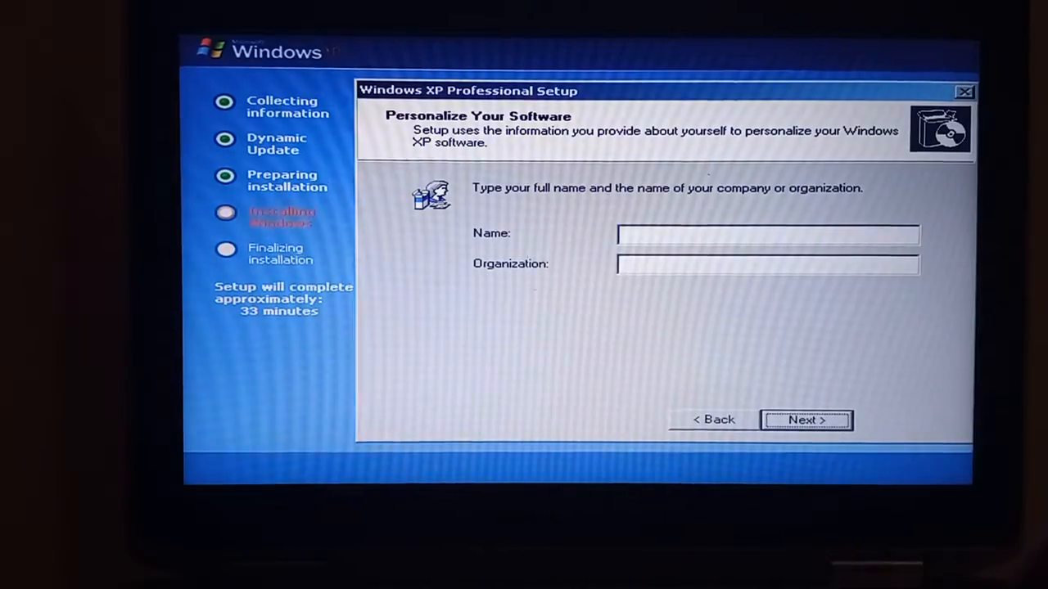
Step: Continue personalization with the Name field empty, triggering the name-required error
left_click(806, 420)
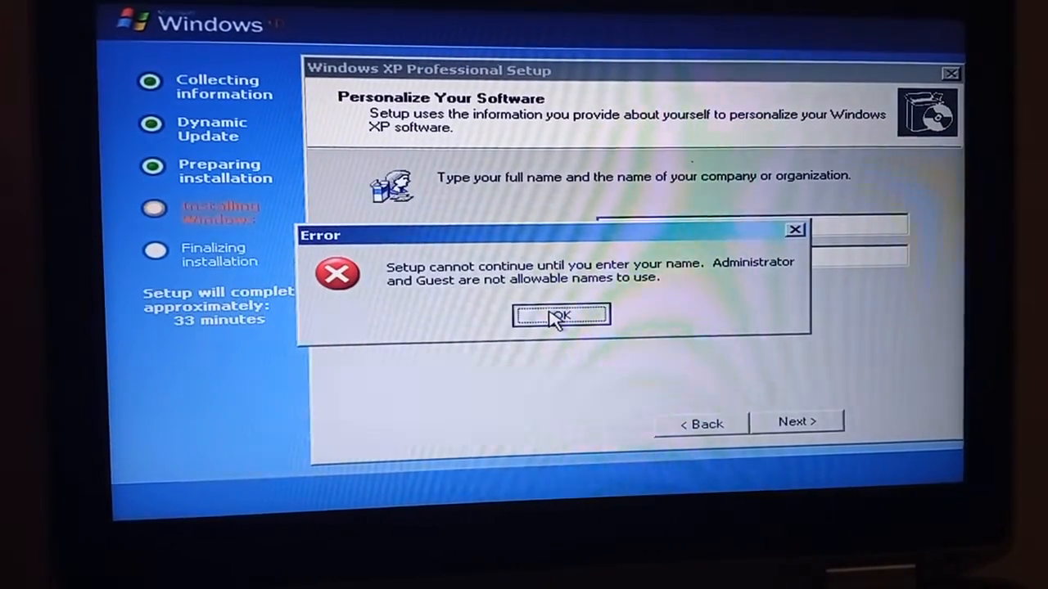
Step: Dismiss the error, enter the name 'James' and continue
left_click(561, 317)
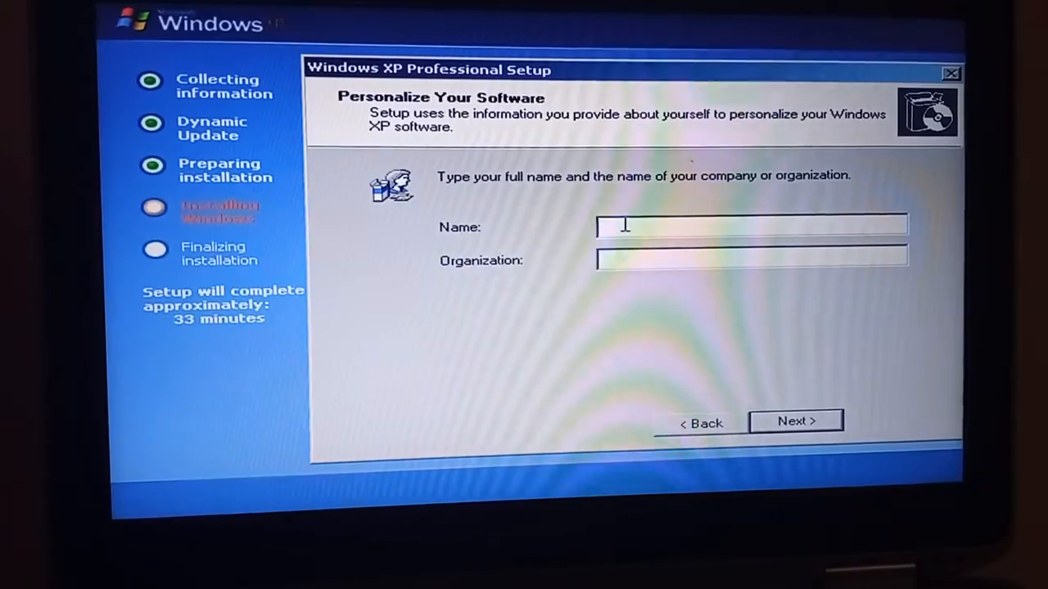
type("J")
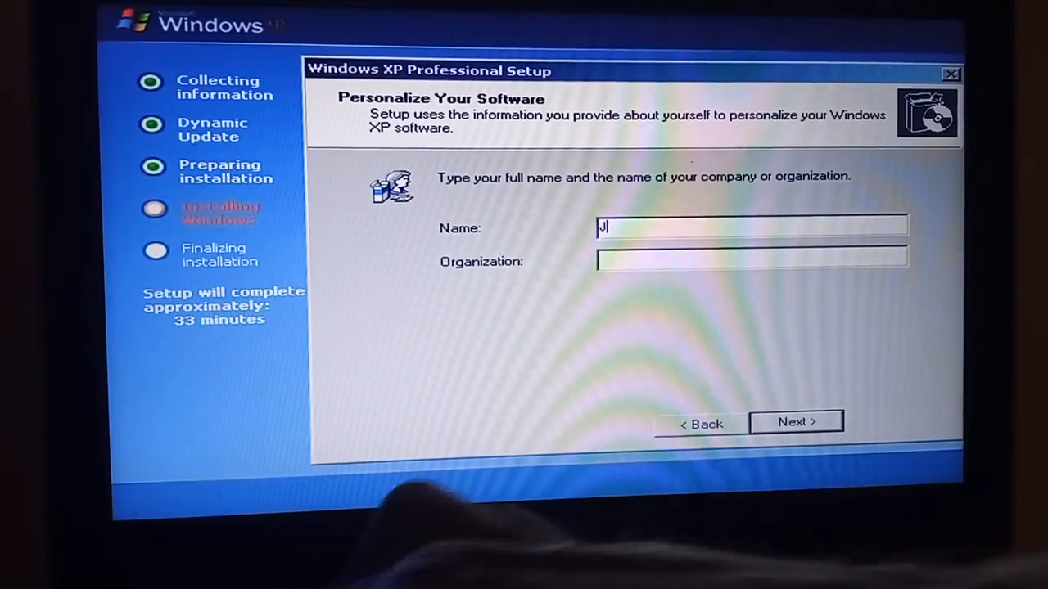
type("ames")
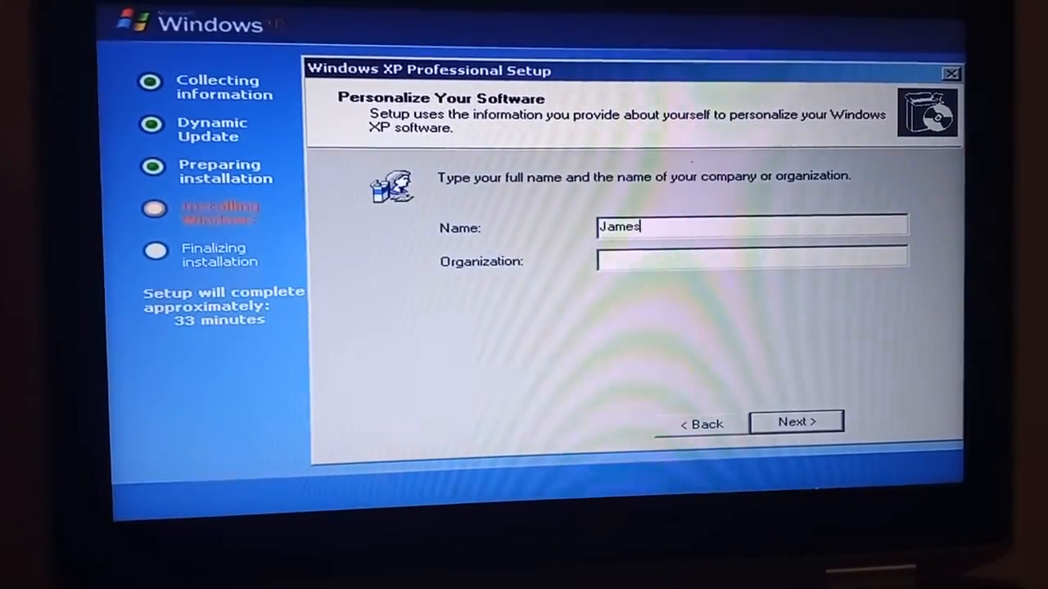
left_click(796, 422)
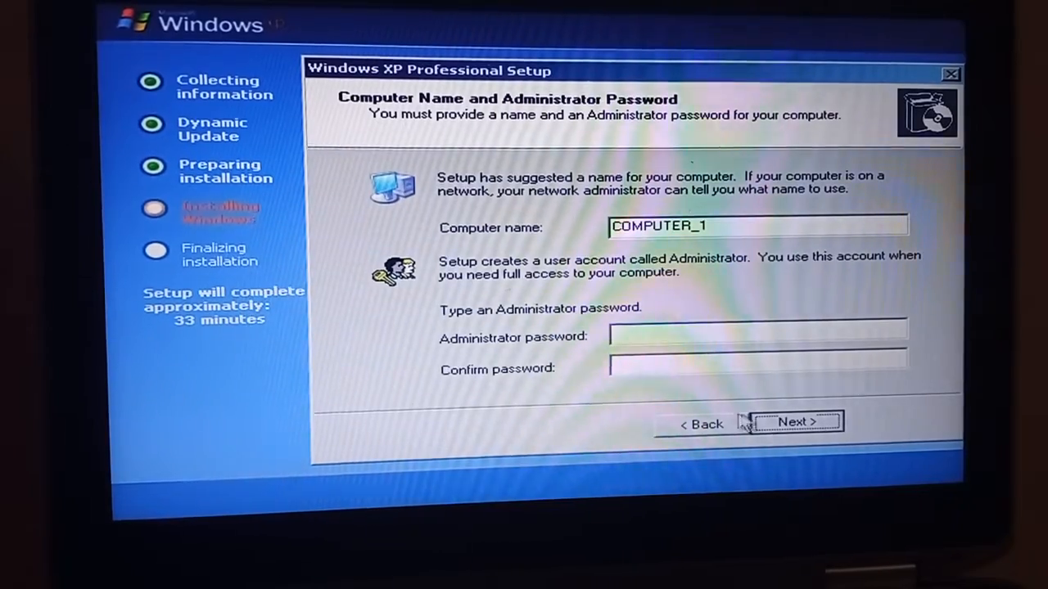
Step: Keep computer name COMPUTER_1 without a password and set Greenwich Mean Time
left_click(791, 422)
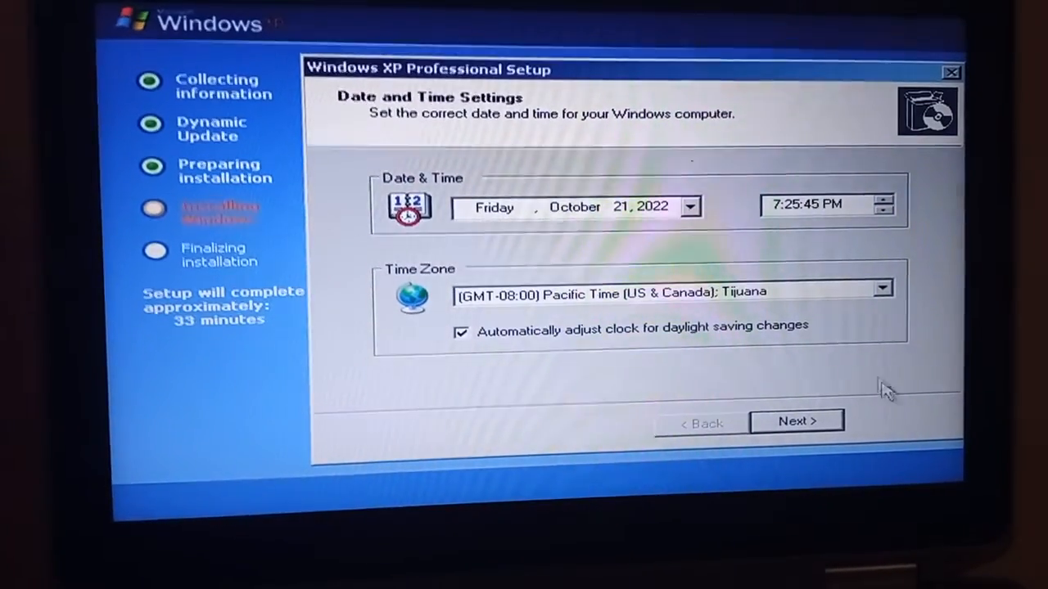
left_click(881, 288)
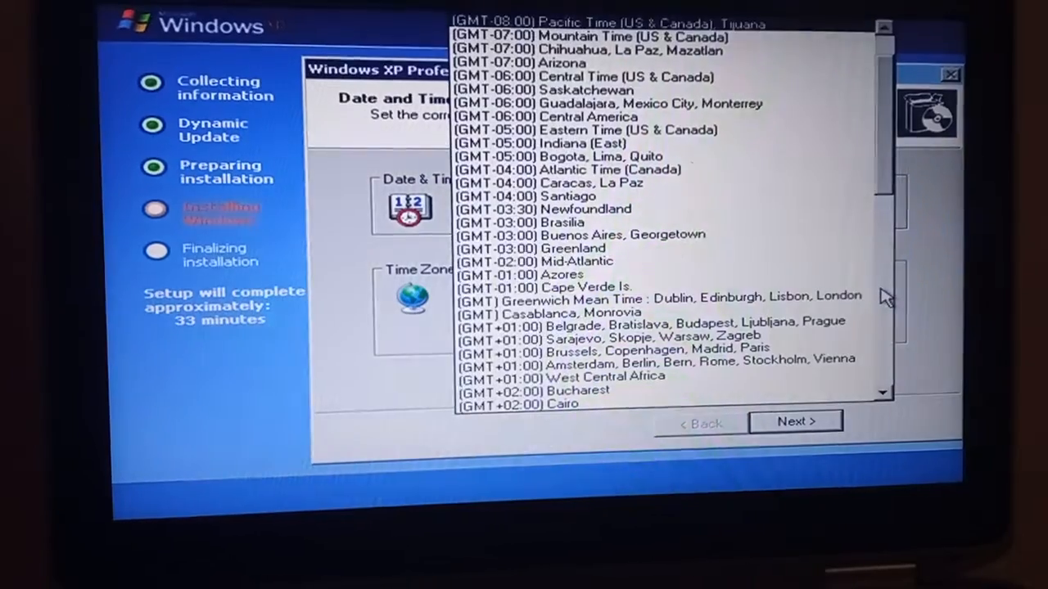
left_click(655, 297)
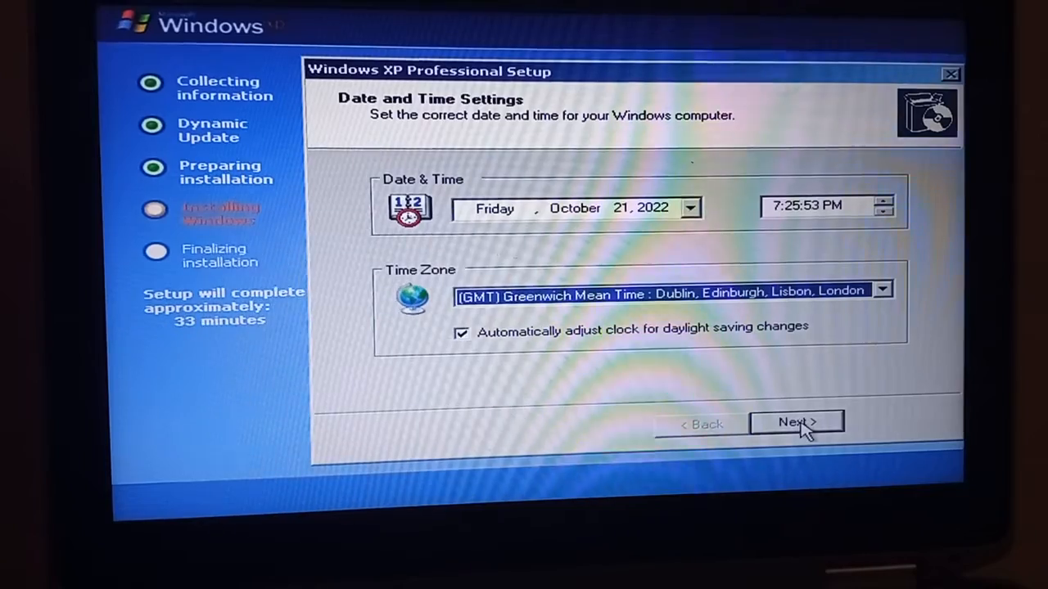
left_click(797, 423)
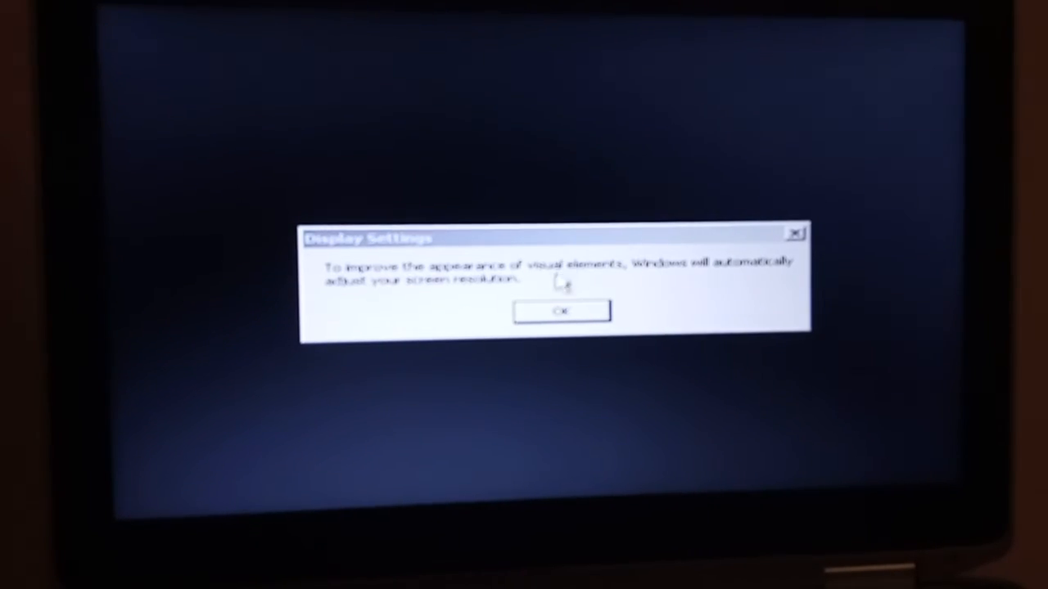
Step: Accept the display adjustment and decline Automatic Updates with 'Not right now'
left_click(562, 311)
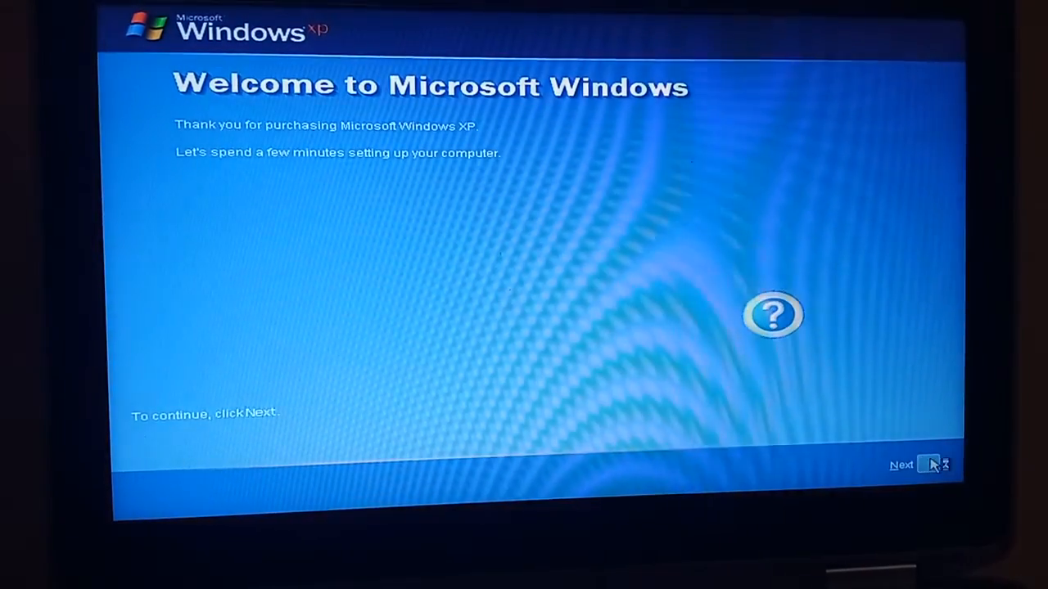
left_click(901, 465)
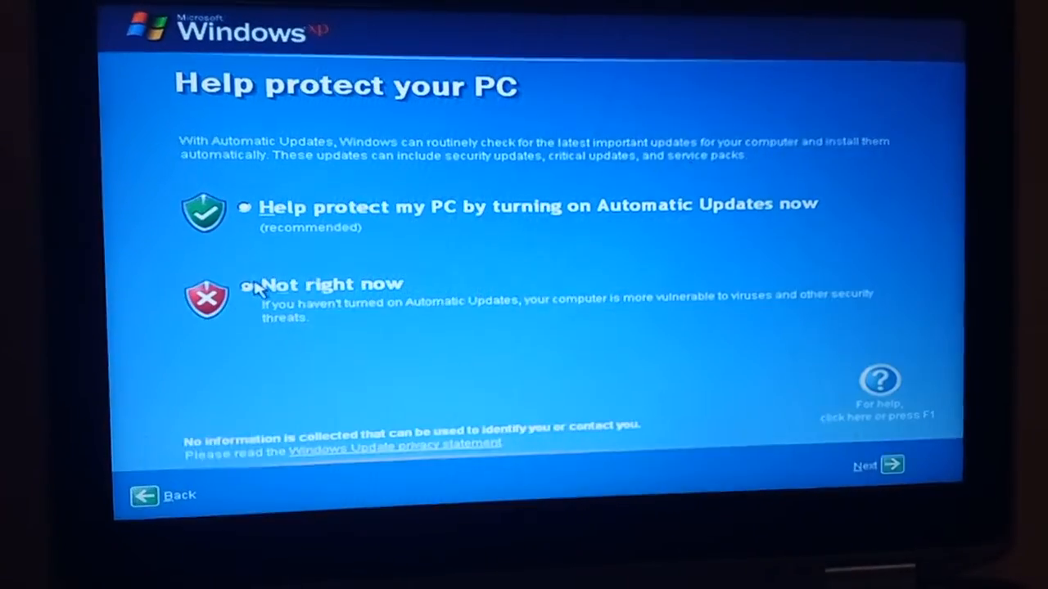
left_click(244, 285)
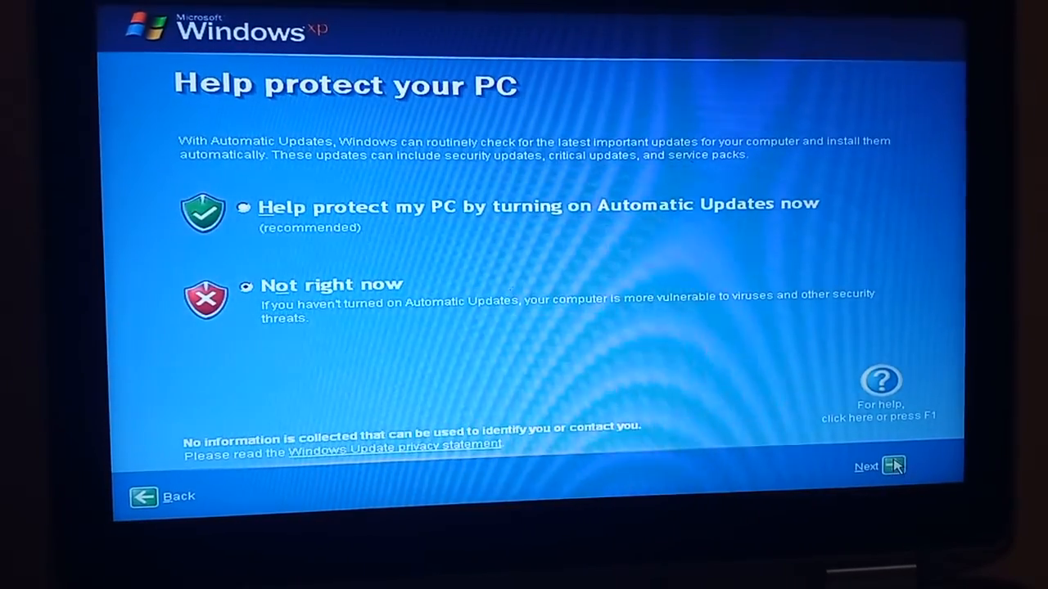
mouse_move(560, 370)
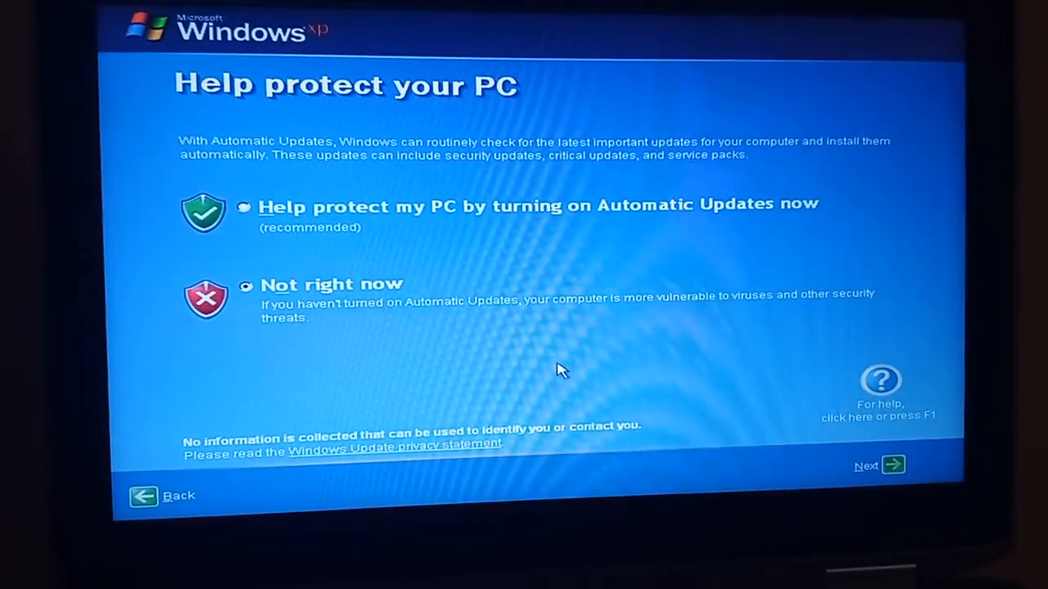
left_click(880, 466)
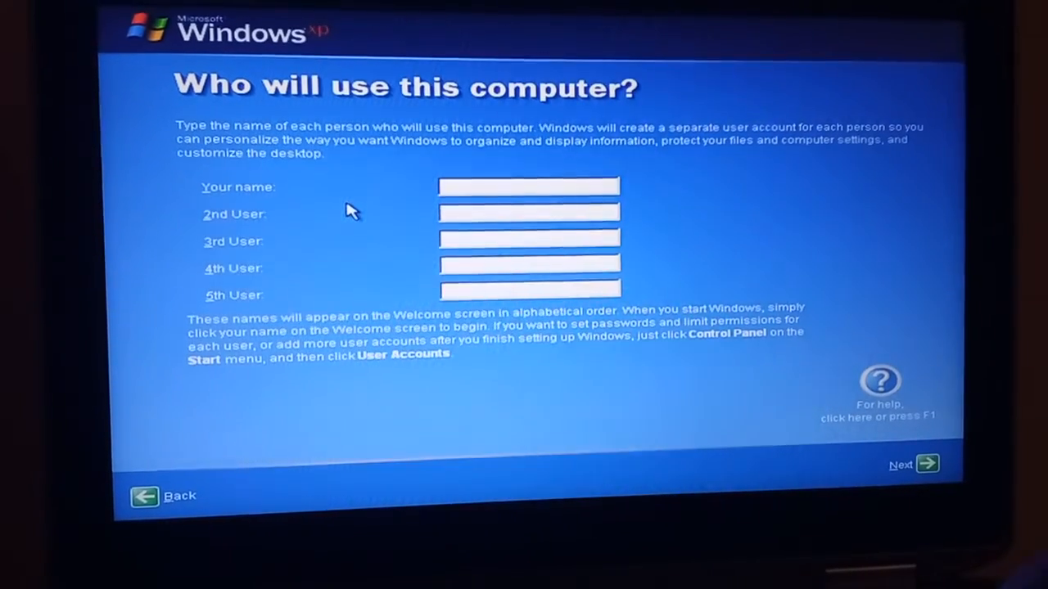
Step: Add the user account 'James' and continue
type("Jam")
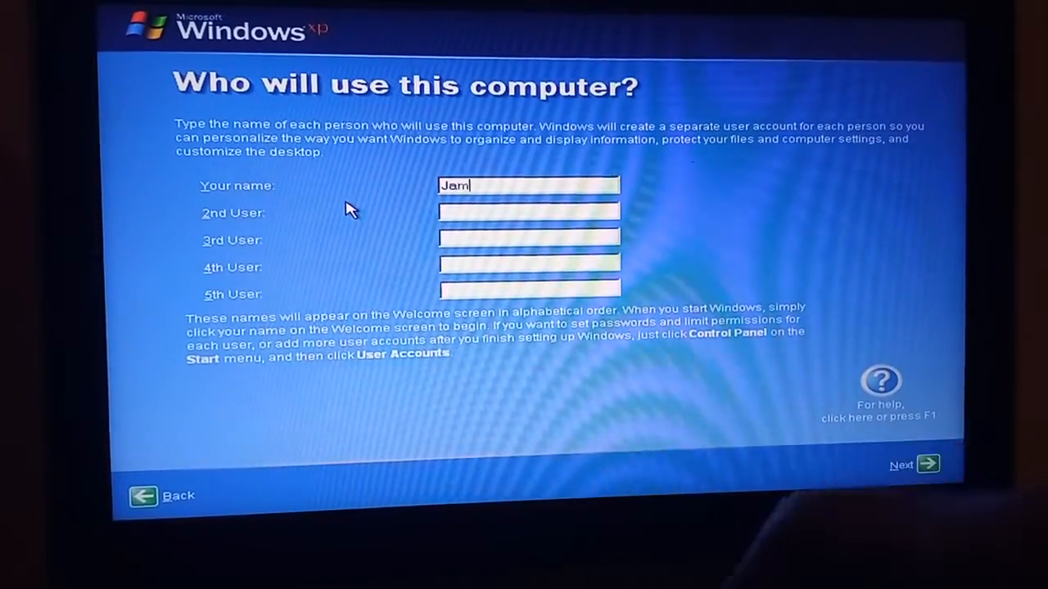
type("es")
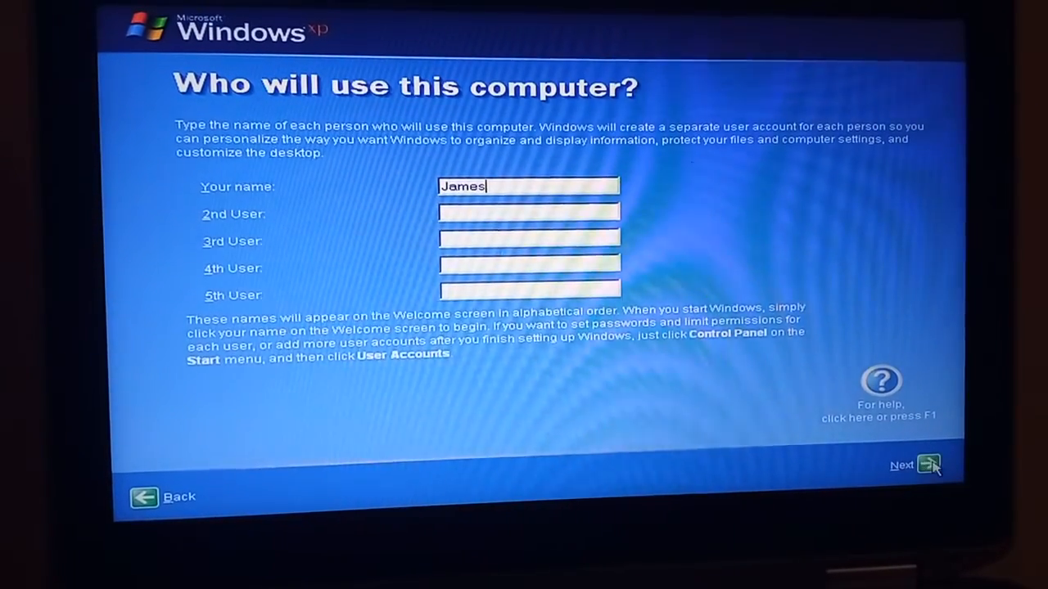
left_click(928, 464)
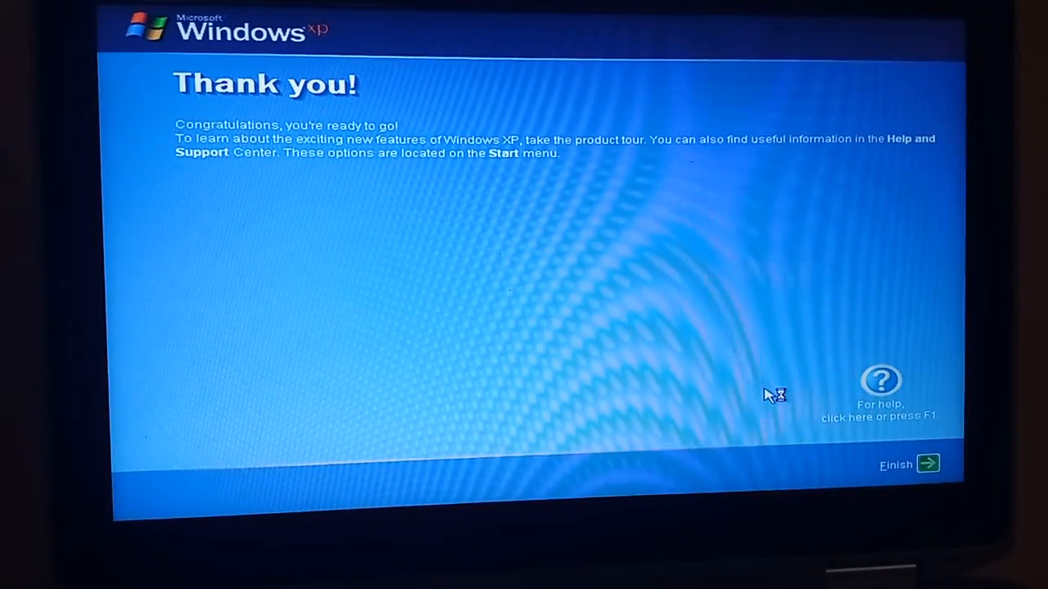
Step: Finish setup, wait for the Bliss desktop, and open the Start menu
left_click(909, 464)
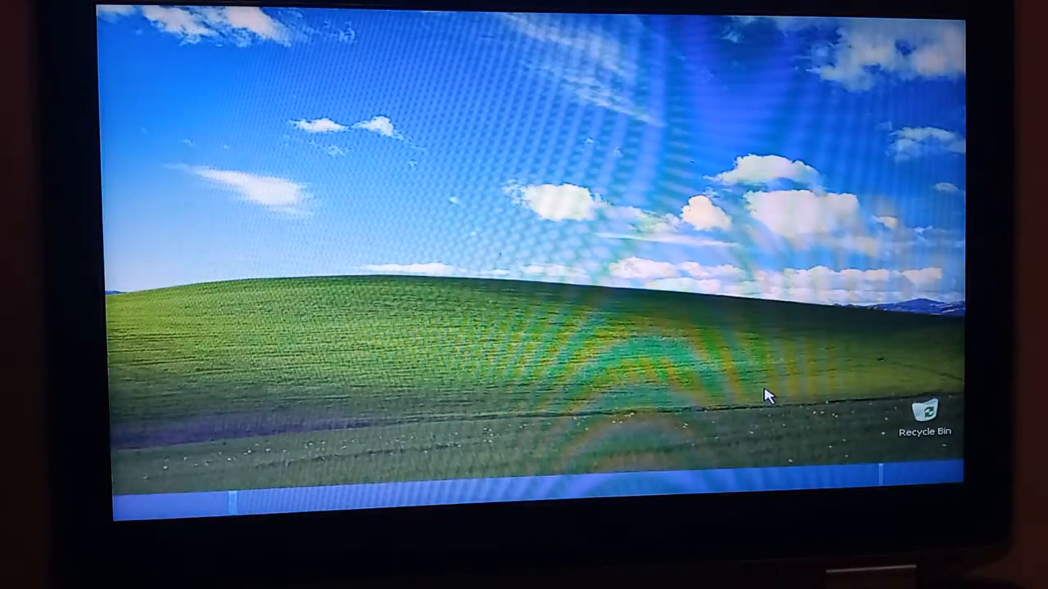
left_click(163, 505)
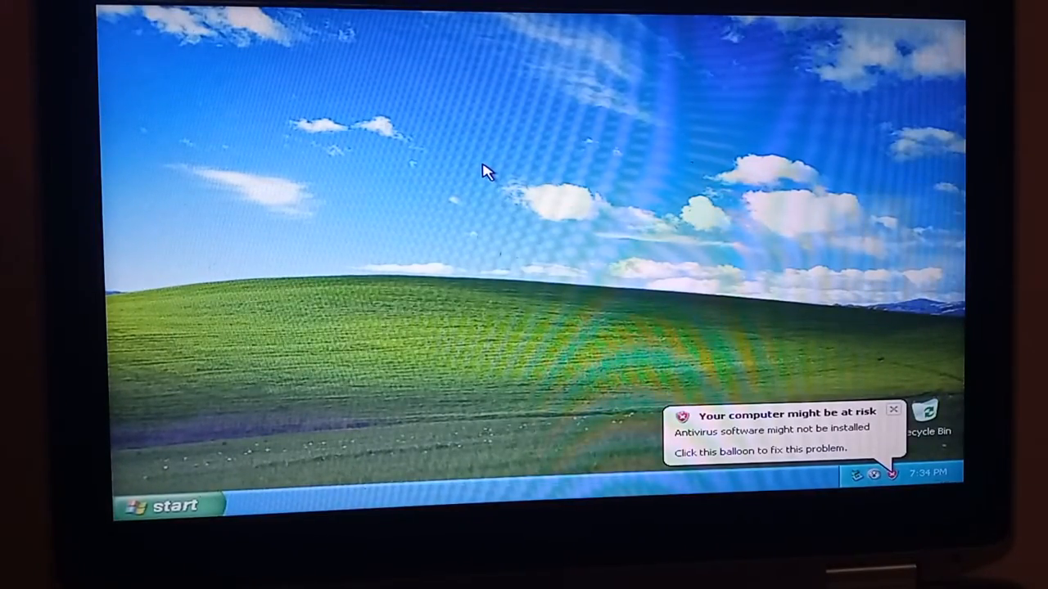
mouse_move(573, 184)
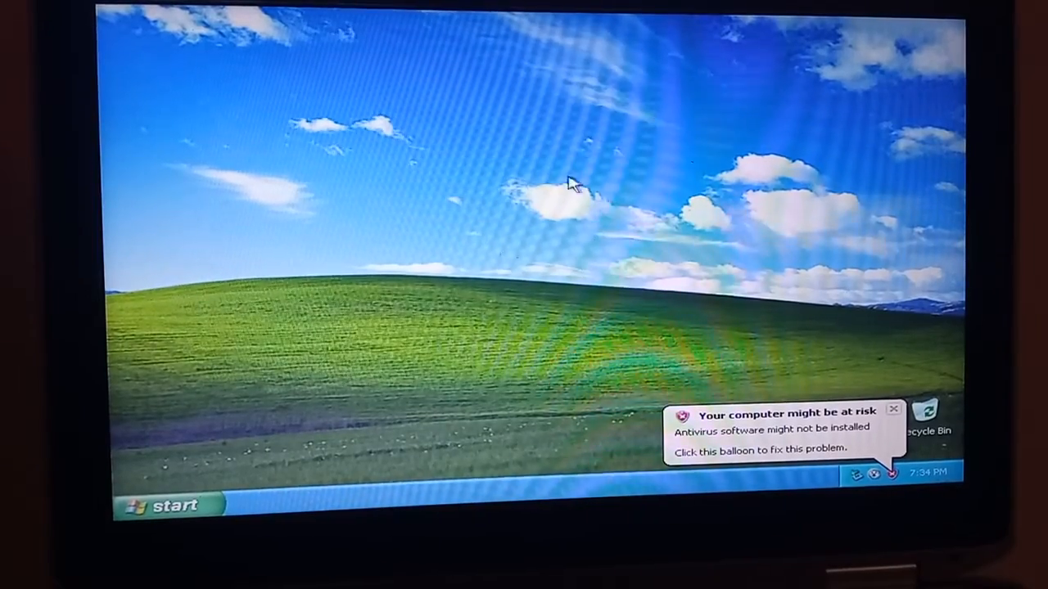
mouse_move(602, 260)
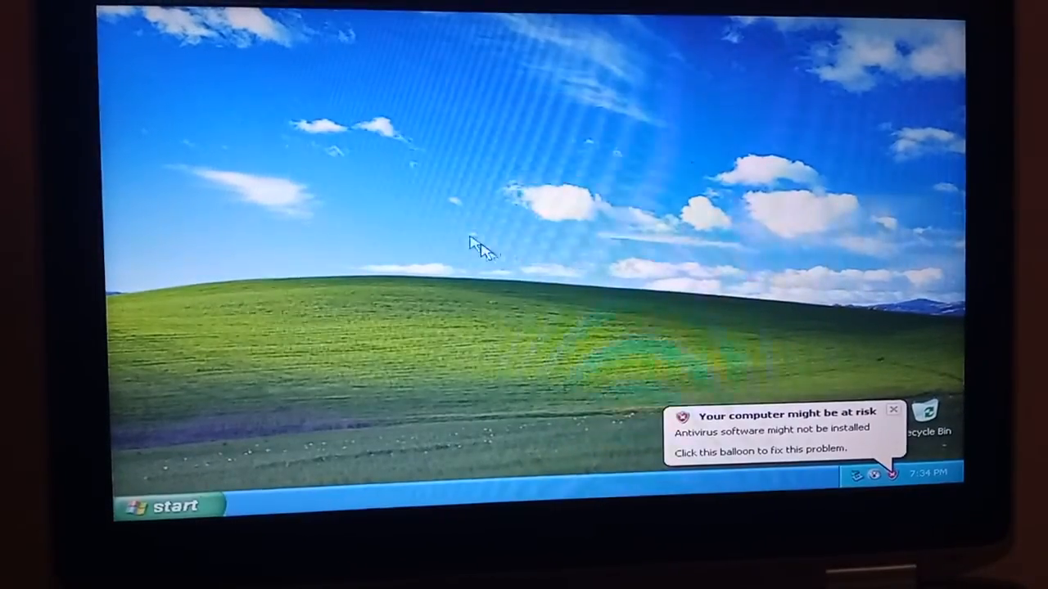
mouse_move(589, 270)
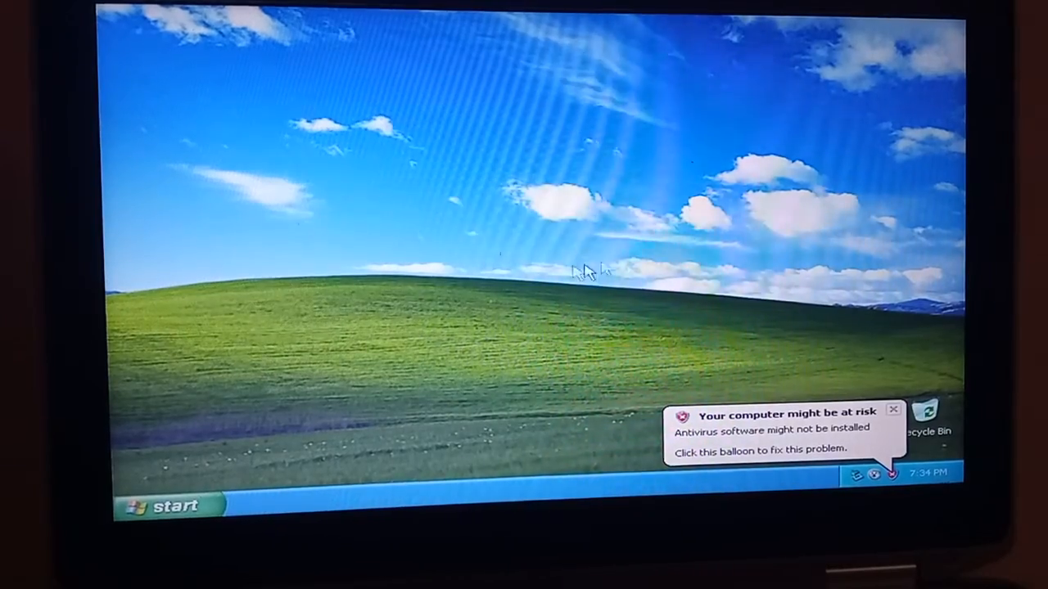
mouse_move(508, 291)
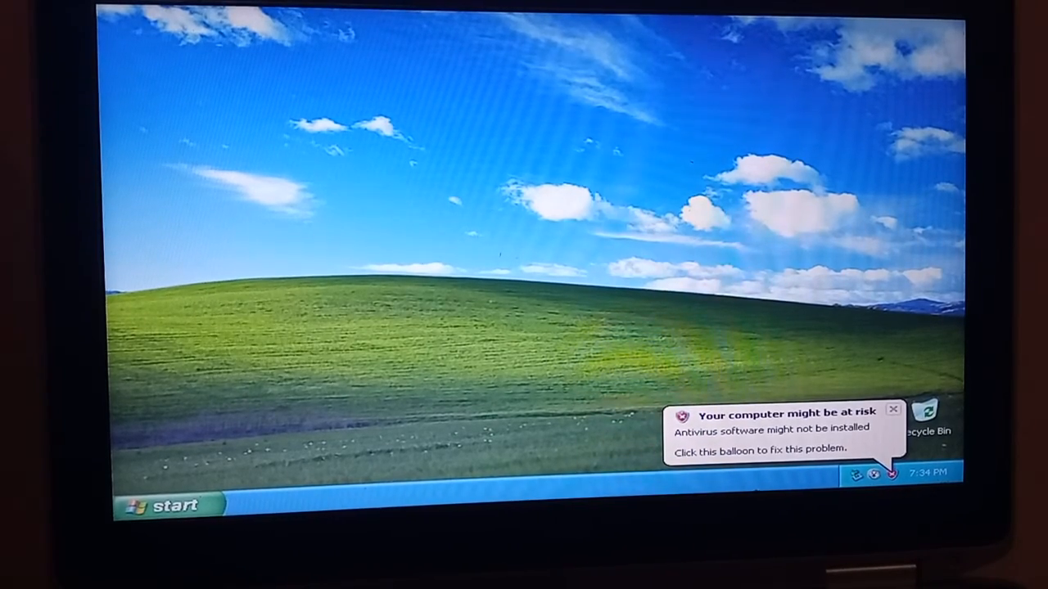
mouse_move(458, 377)
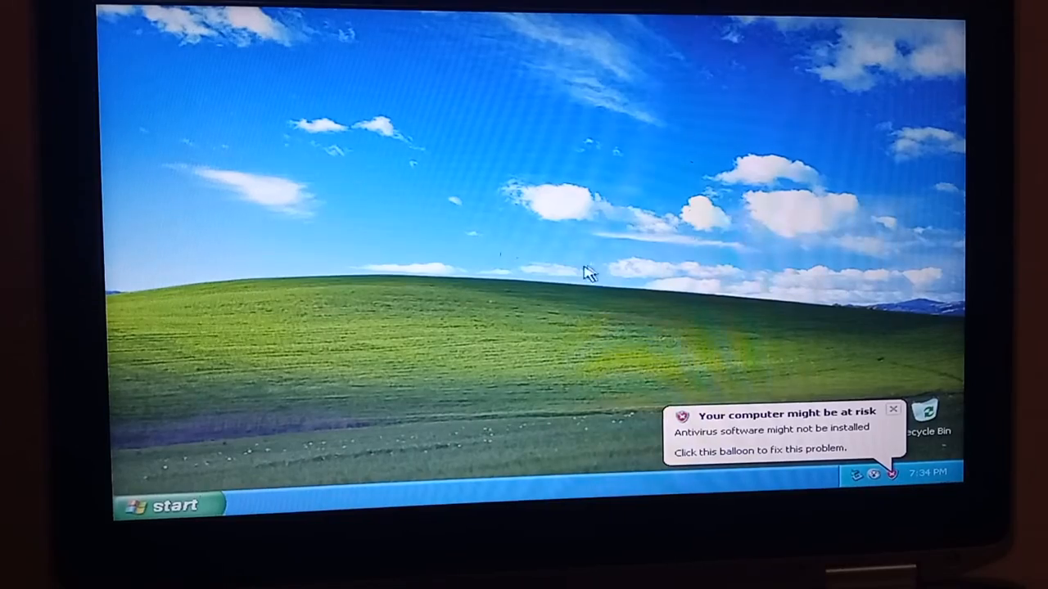
mouse_move(295, 479)
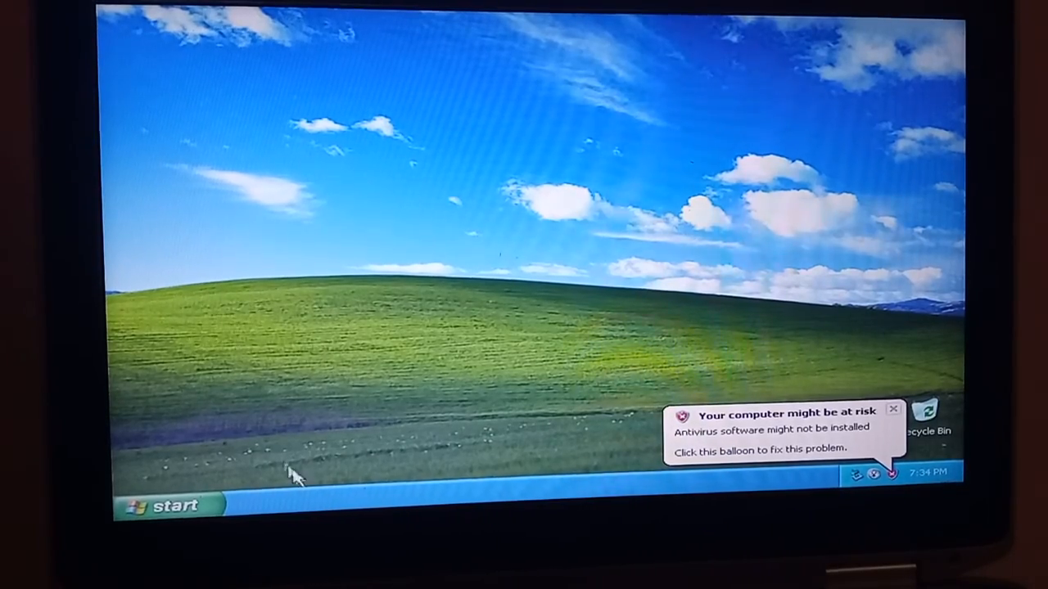
mouse_move(229, 504)
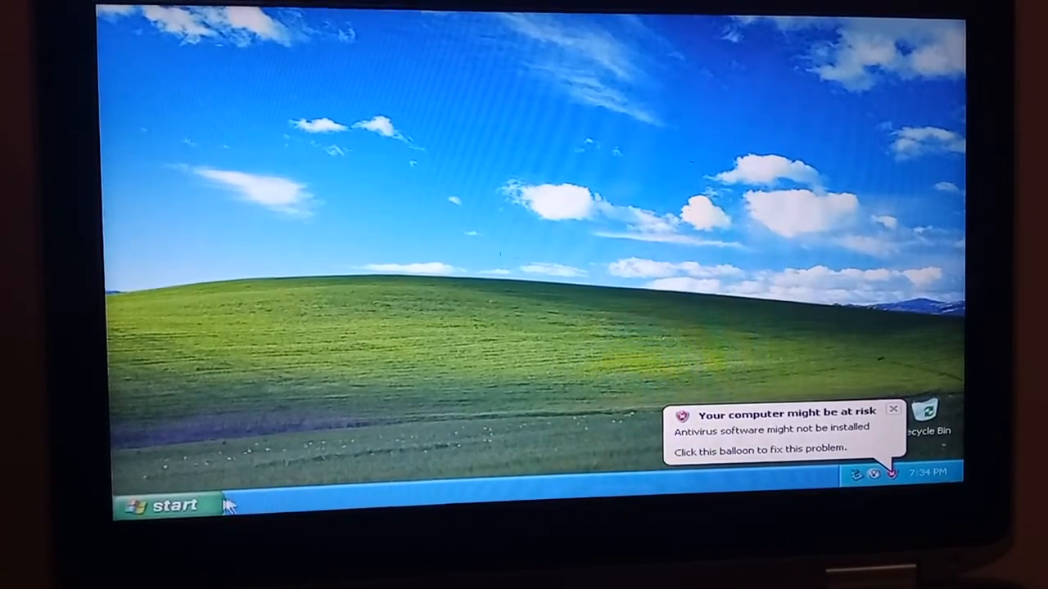
left_click(164, 504)
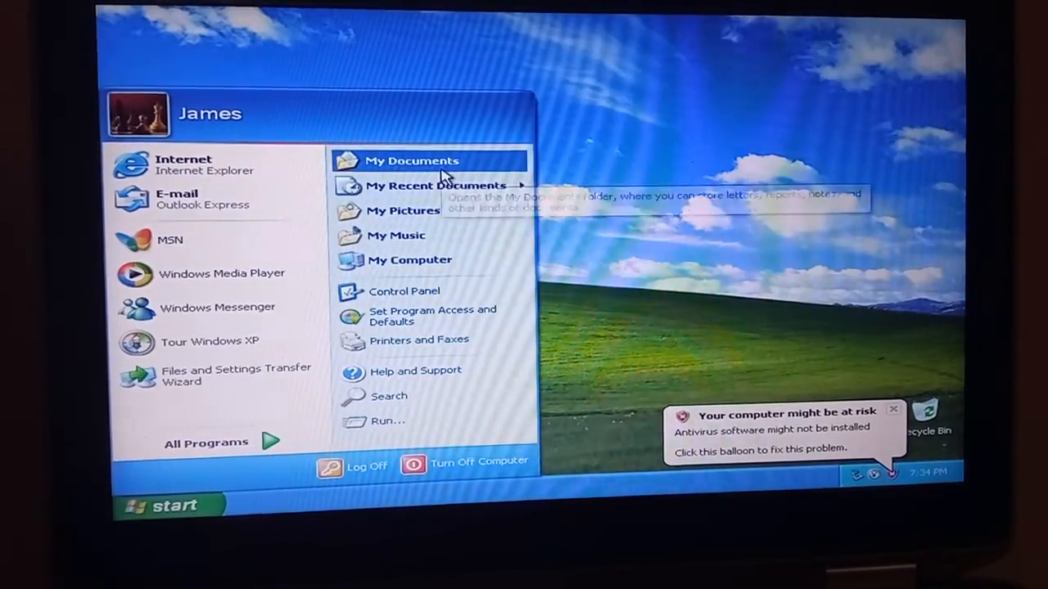
Step: Open My Documents, then My Computer from the Start menu, and close it
left_click(412, 160)
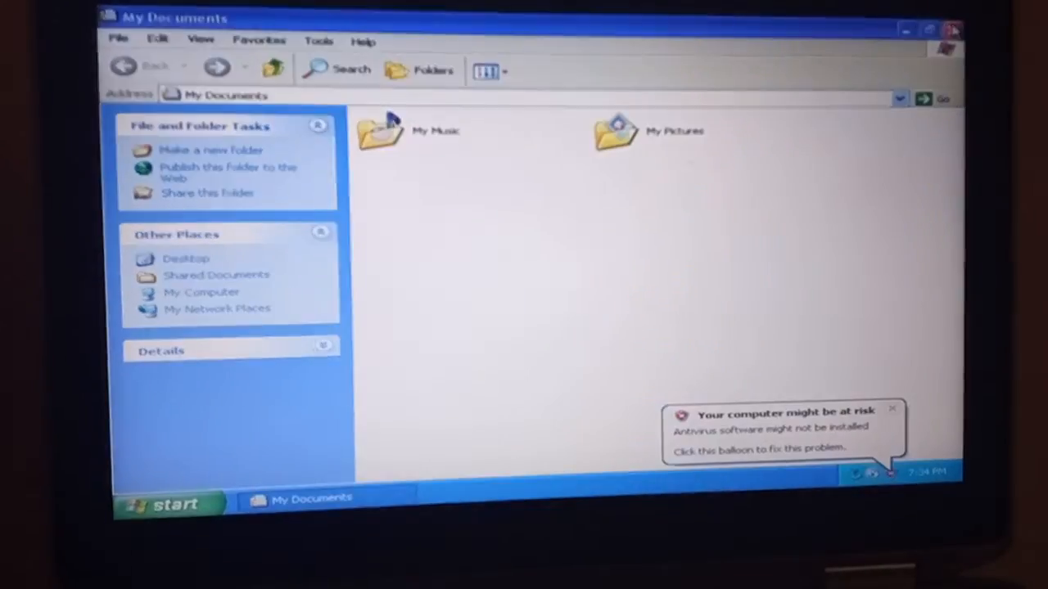
left_click(168, 503)
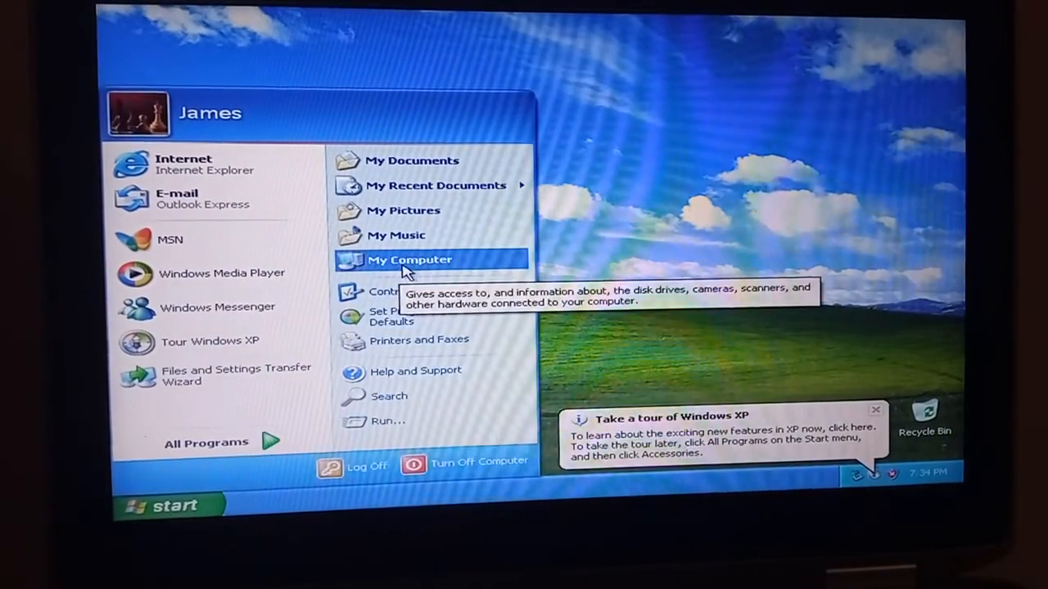
left_click(410, 260)
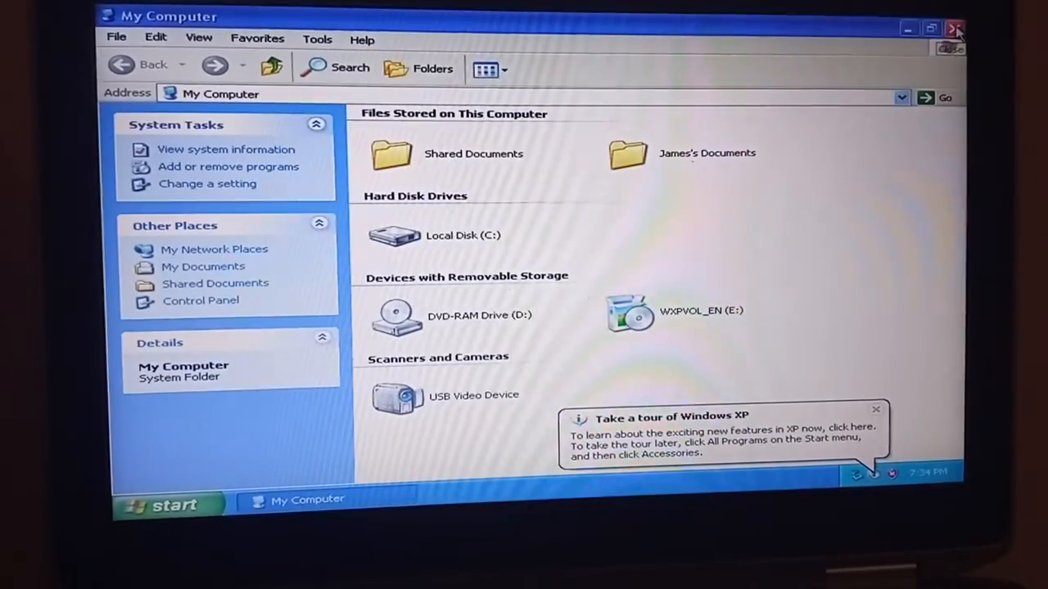
left_click(955, 28)
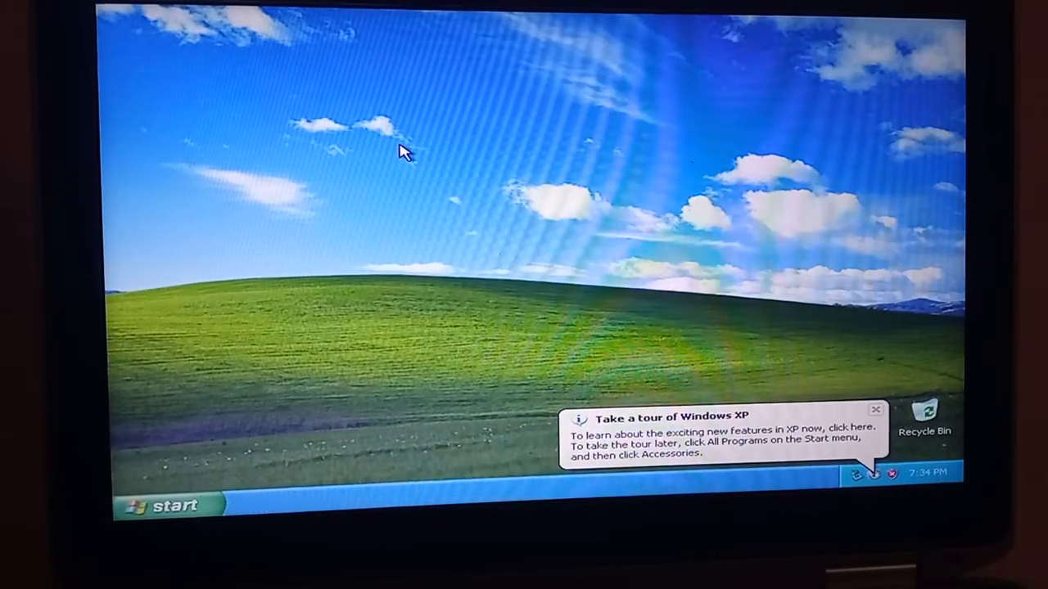
mouse_move(397, 221)
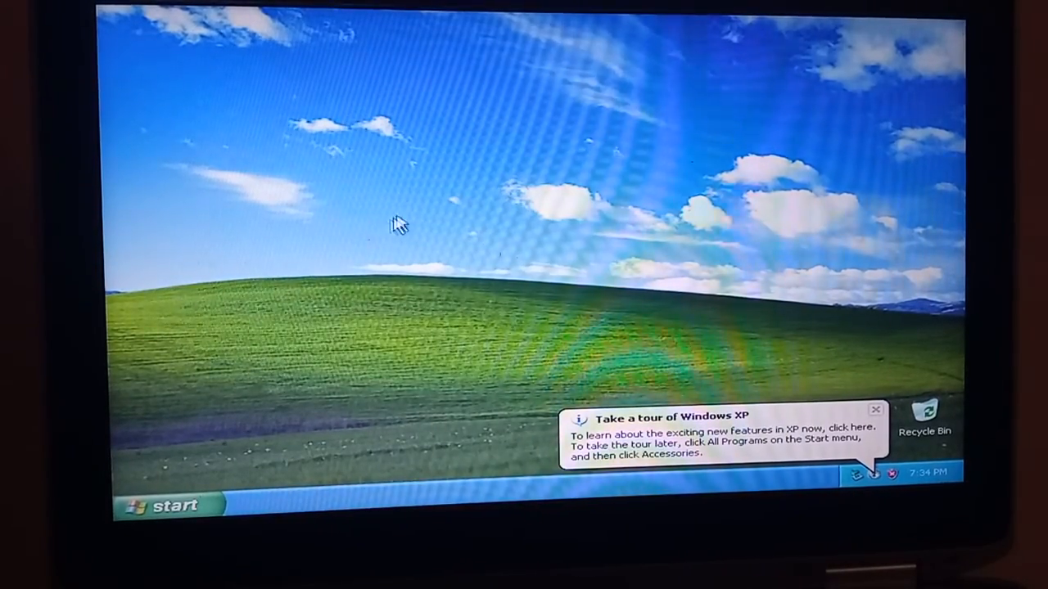
mouse_move(336, 213)
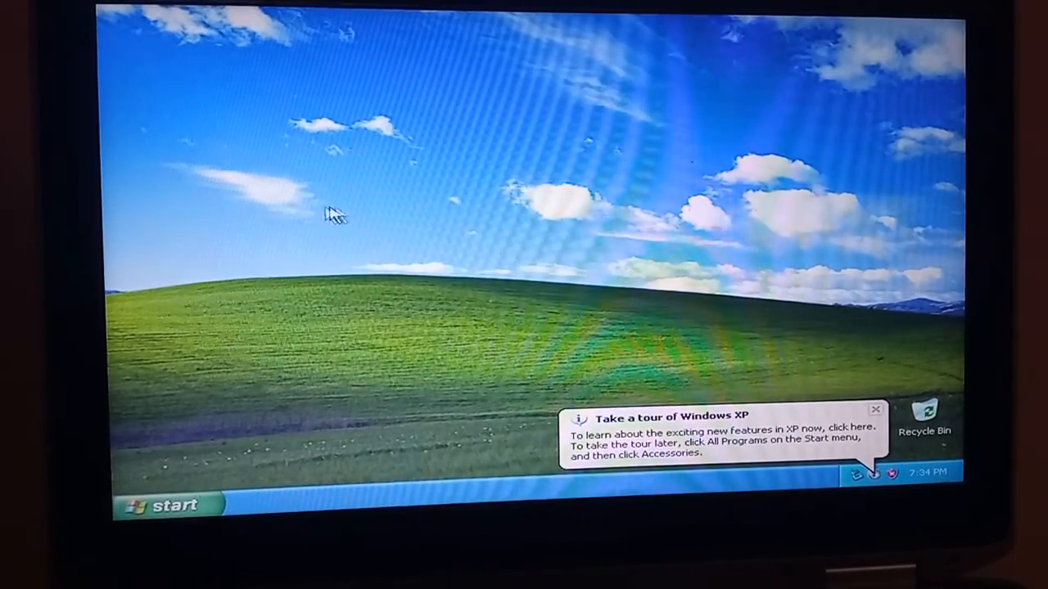